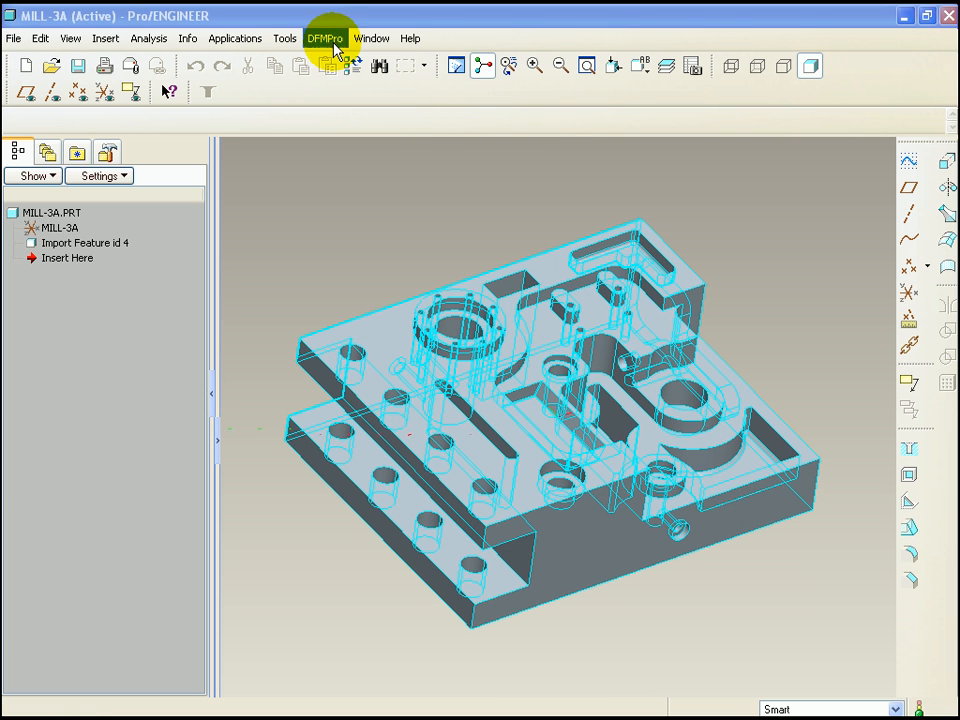
Launch the DFMPro Interface from the DFMPro menu for the MILL-3A part.
{"action": "left_click", "coordinate": [324, 38]}
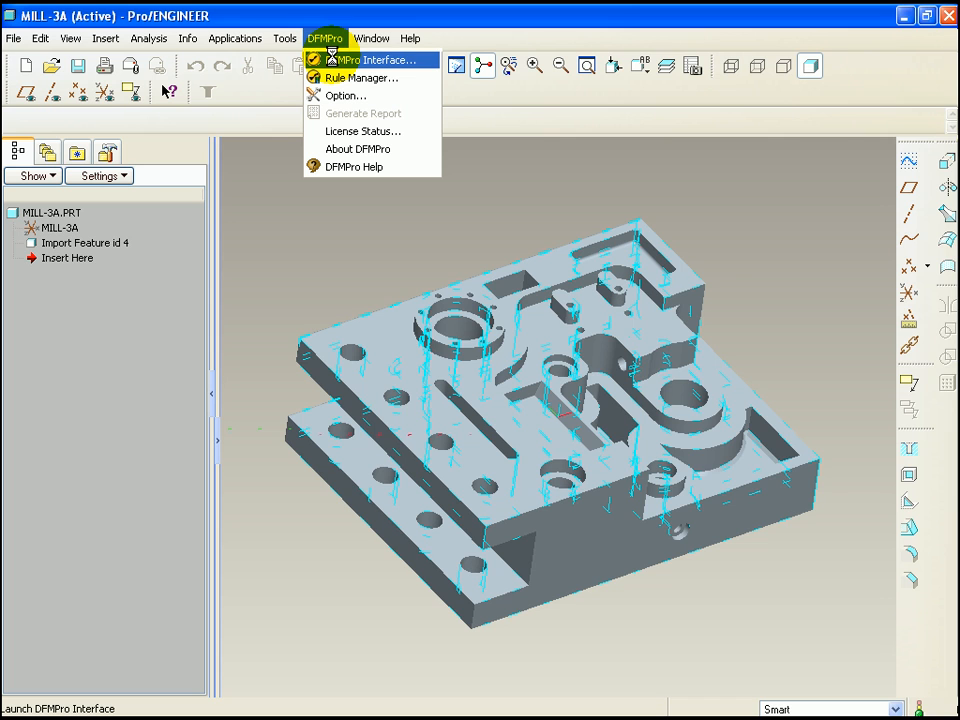
{"action": "left_click", "coordinate": [368, 60]}
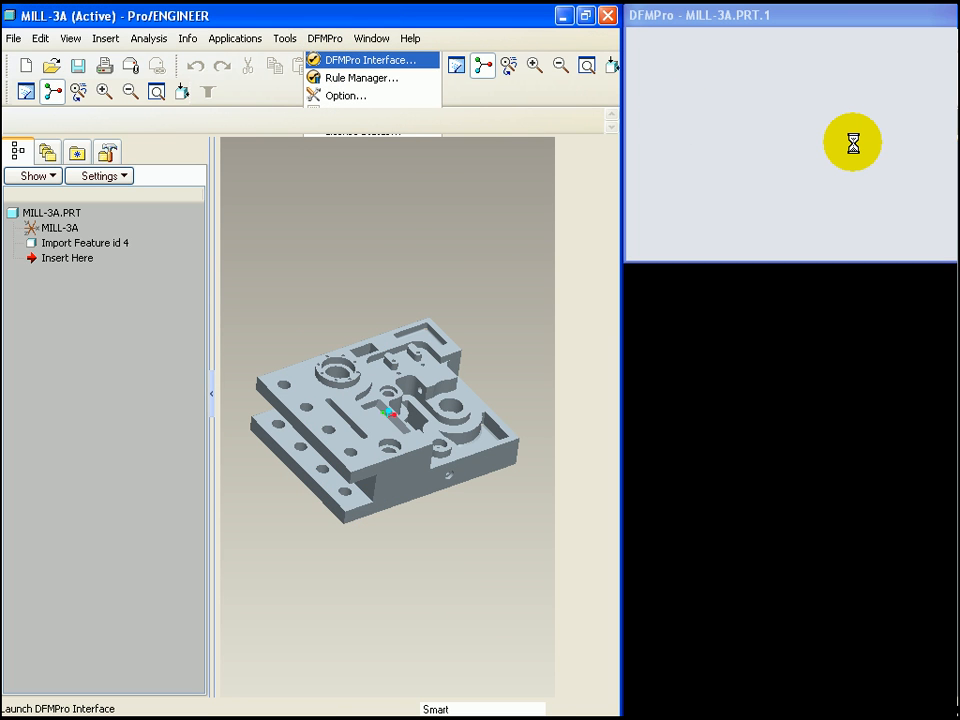
{"action": "left_click", "coordinate": [368, 60]}
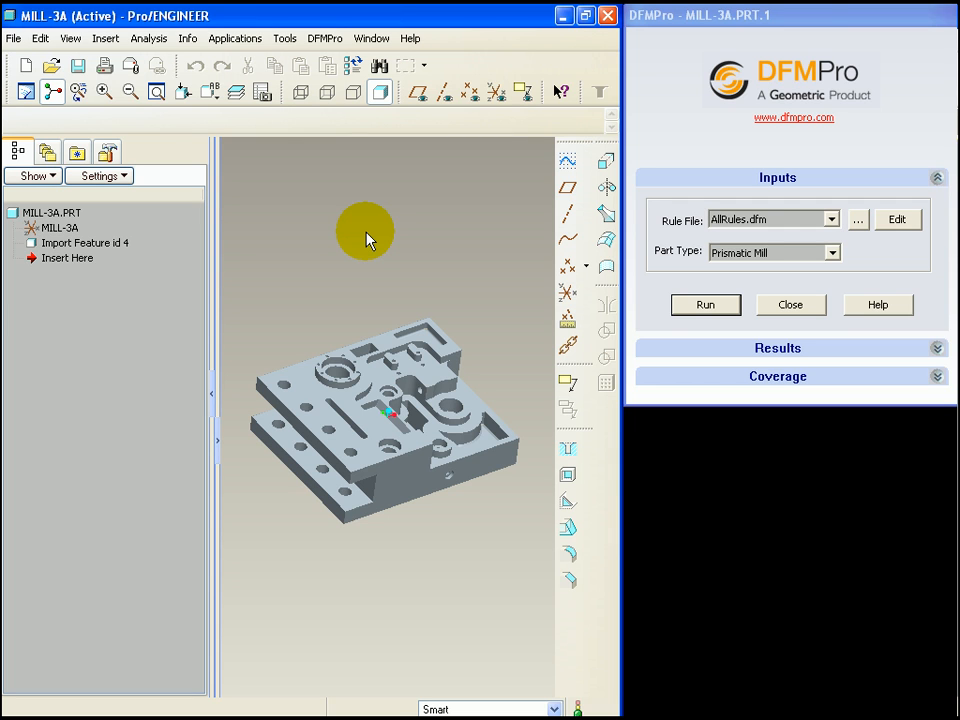
{"action": "mouse_move", "coordinate": [780, 256]}
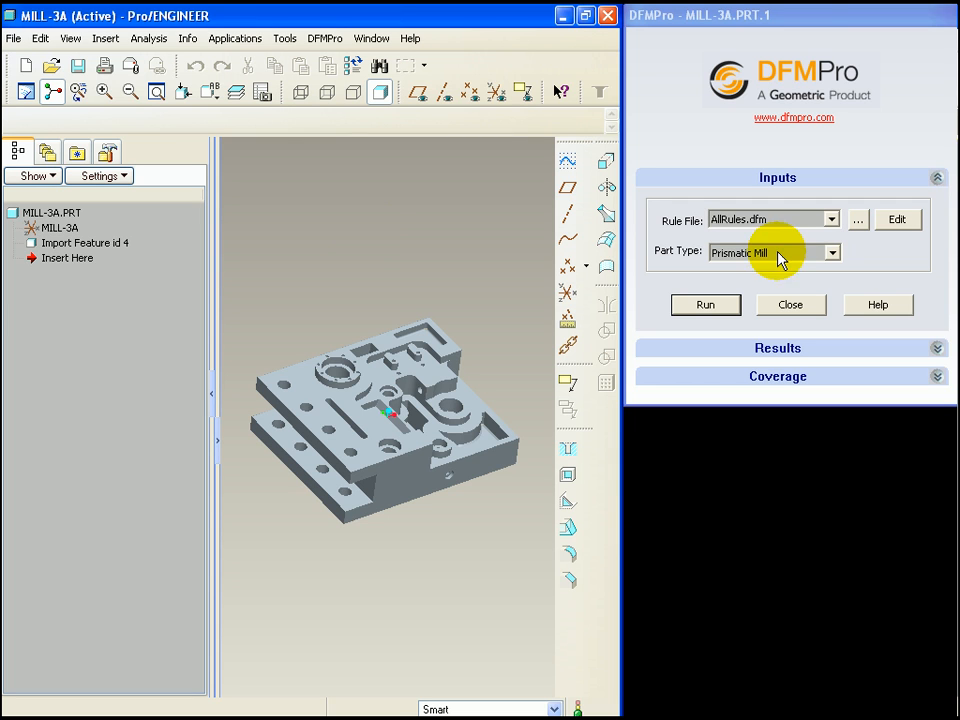
Run the AllRules.dfm check on MILL-3A as a Prismatic Mill part.
{"action": "left_click", "coordinate": [832, 252]}
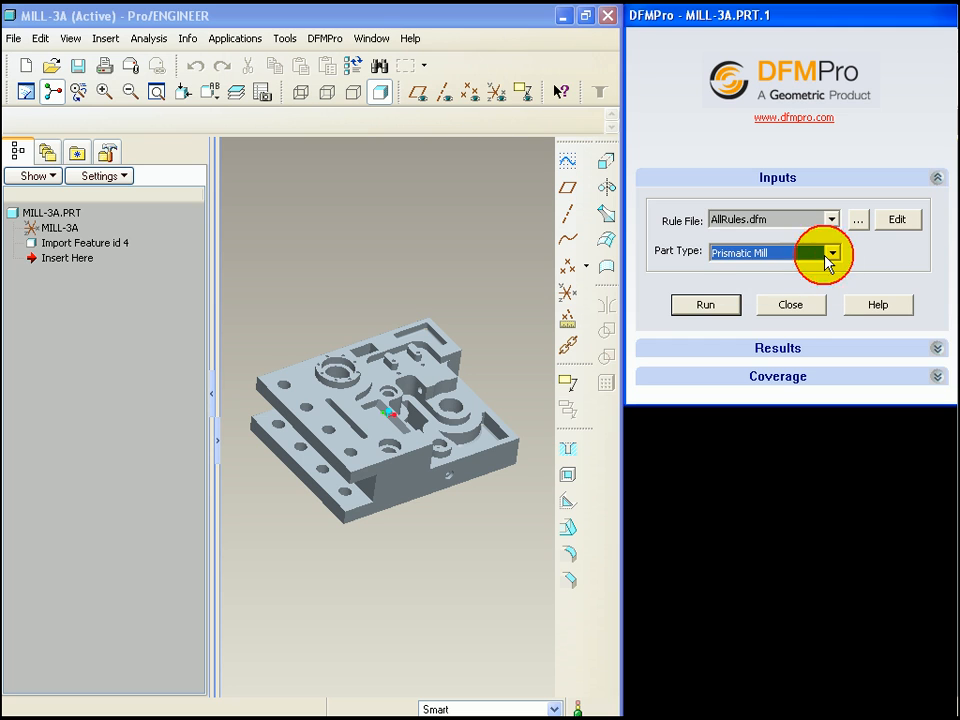
{"action": "left_click", "coordinate": [704, 304]}
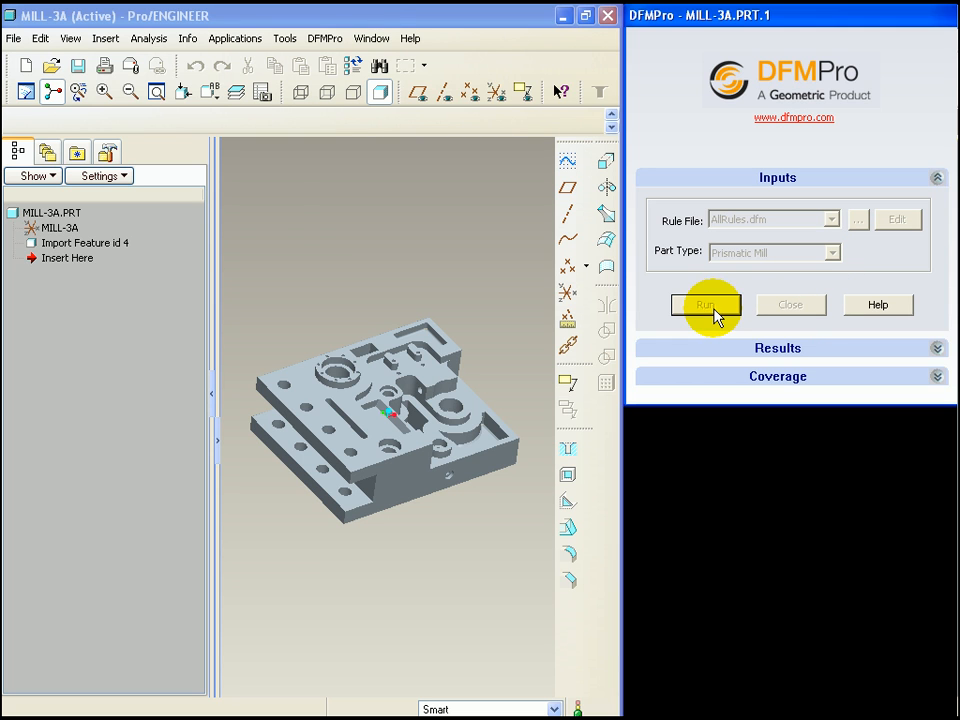
{"action": "left_click", "coordinate": [704, 304]}
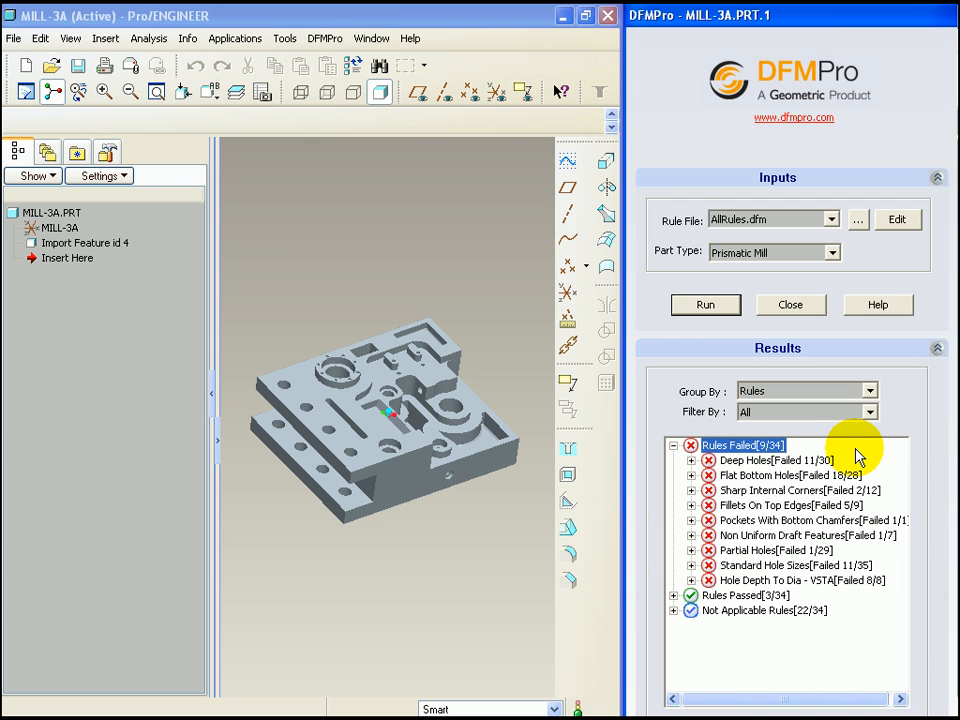
{"action": "left_click", "coordinate": [744, 596]}
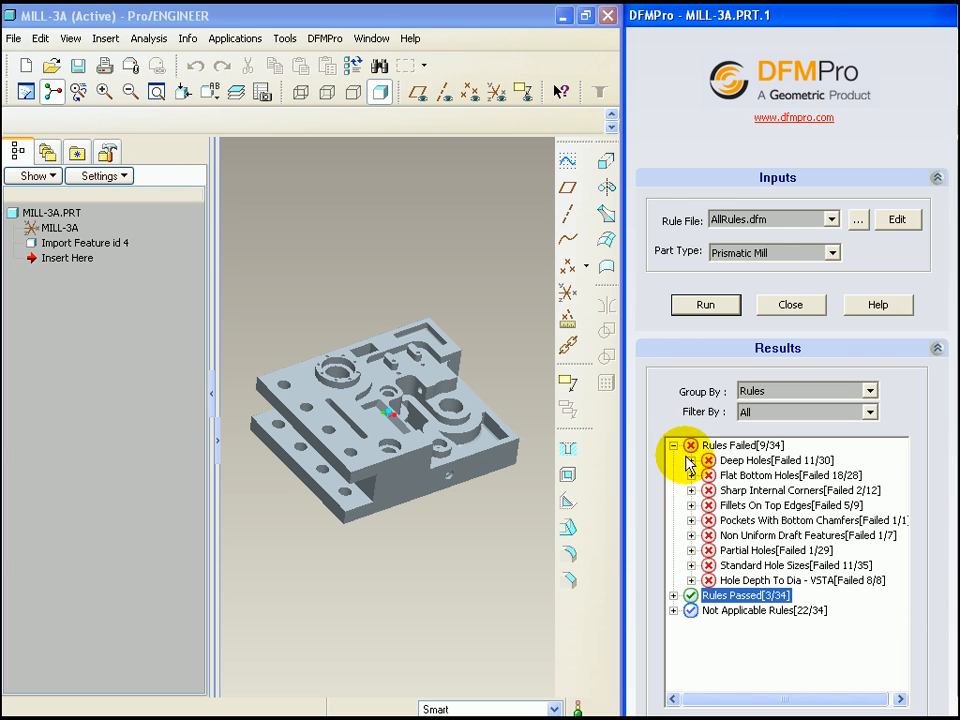
{"action": "left_click", "coordinate": [692, 460]}
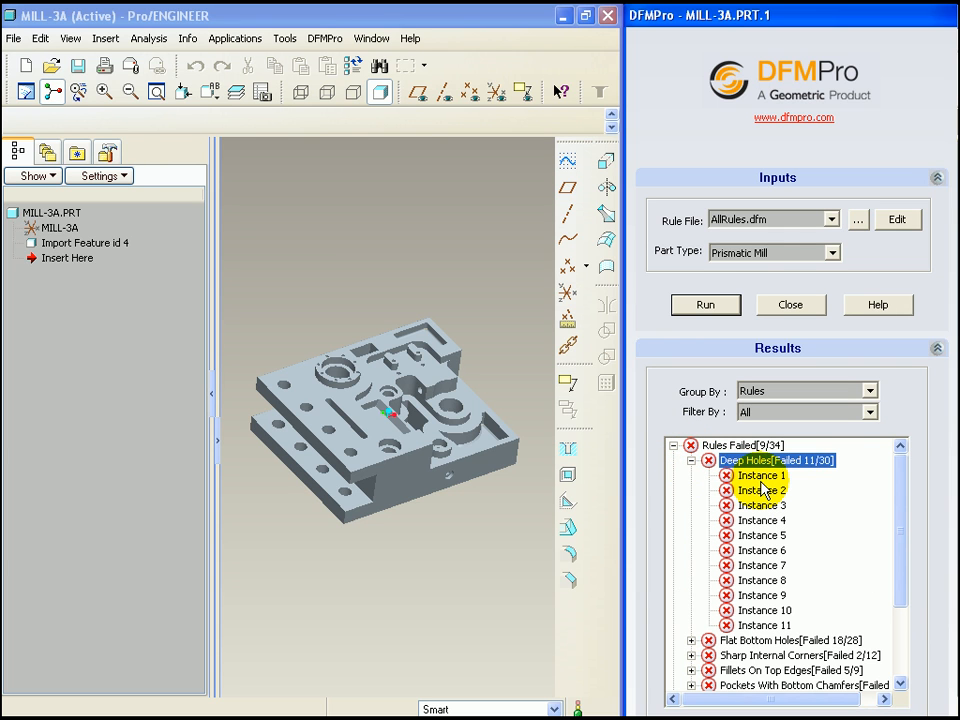
{"action": "left_click", "coordinate": [760, 476]}
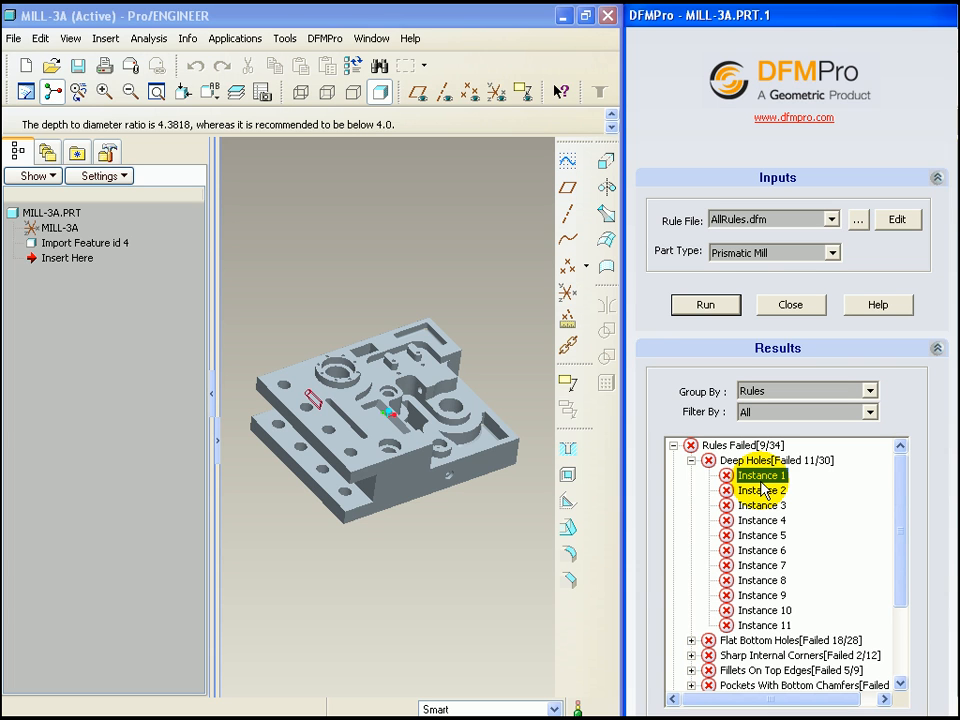
{"action": "left_click", "coordinate": [760, 476]}
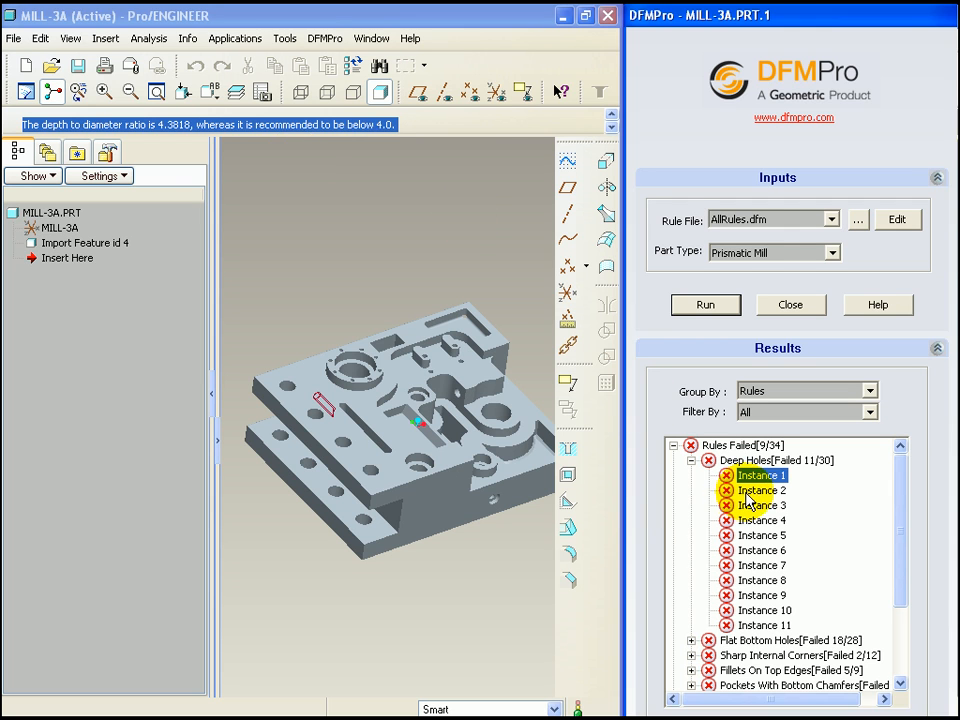
{"action": "left_click", "coordinate": [760, 536]}
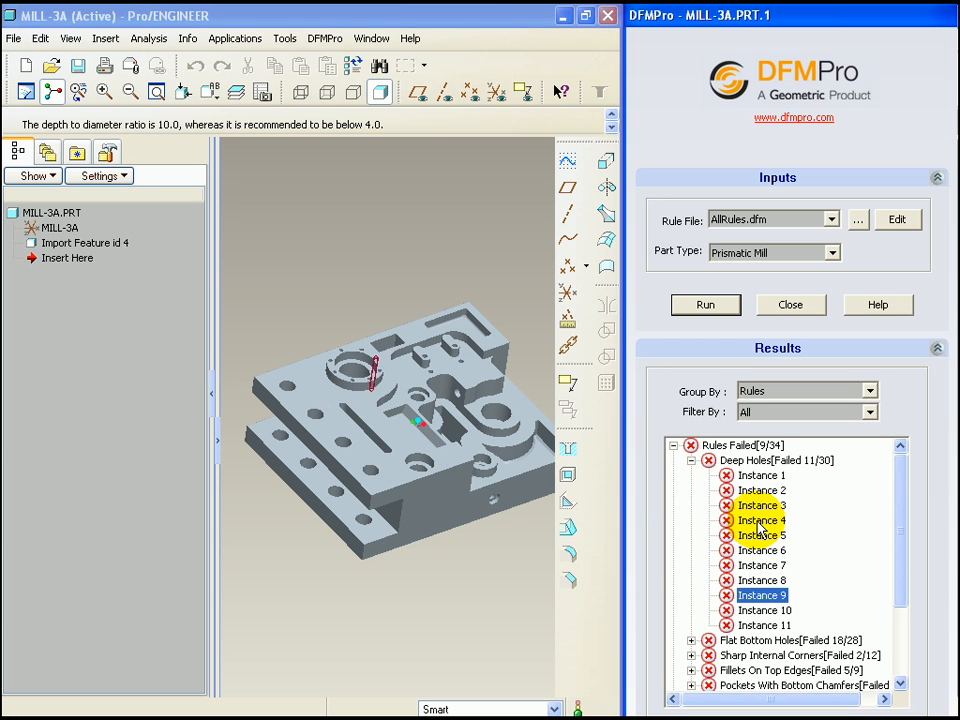
{"action": "left_click", "coordinate": [776, 460]}
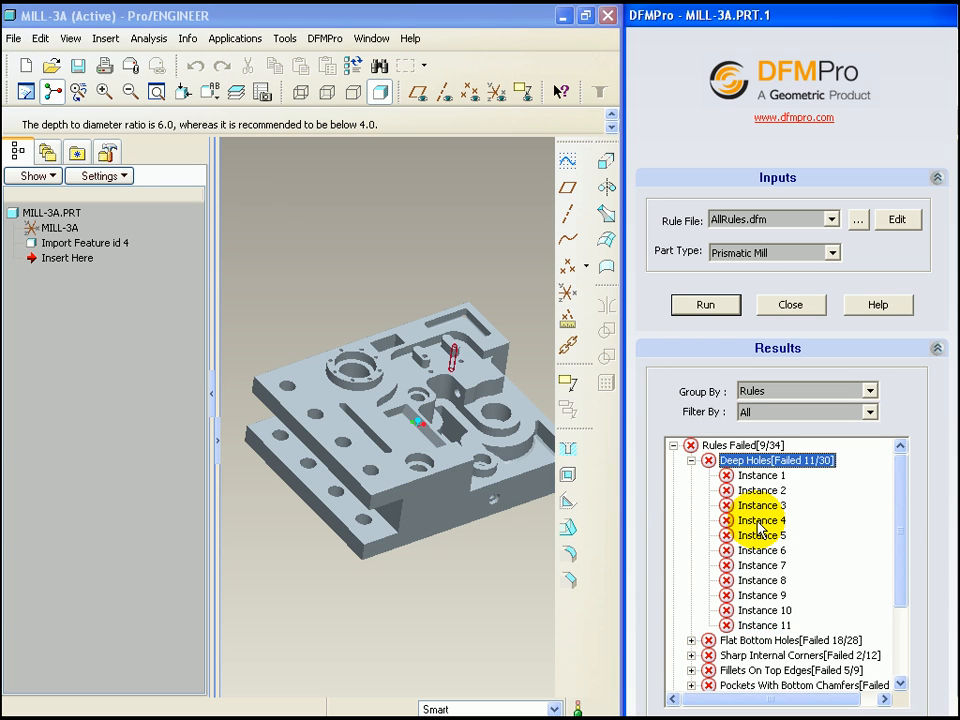
{"action": "left_click", "coordinate": [692, 460]}
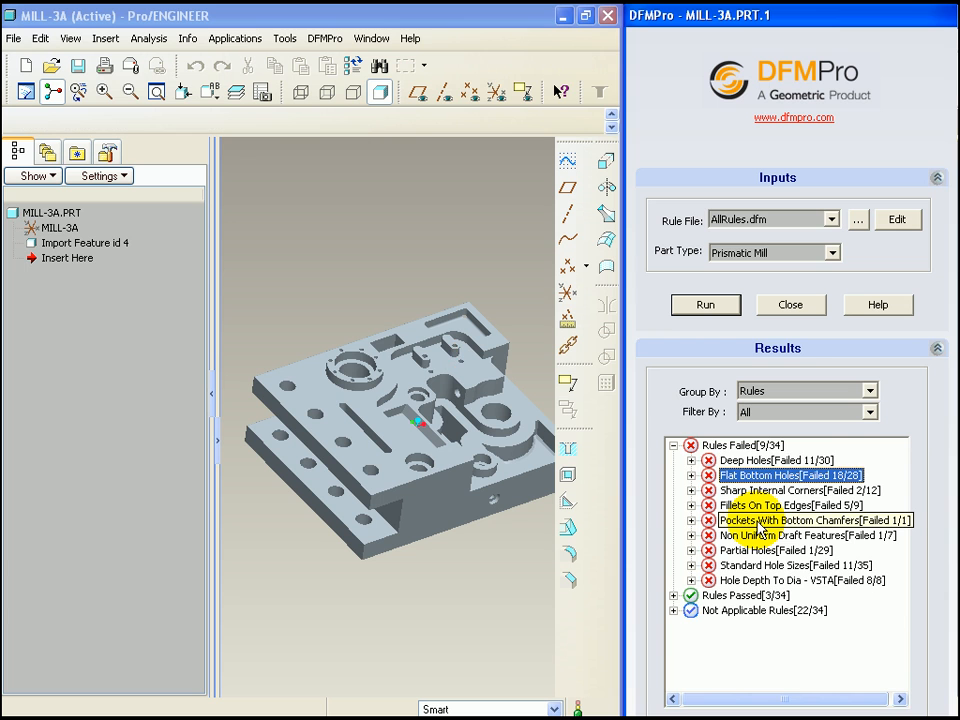
Browse the failed rules and expand Pockets With Bottom Chamfers to its failing instance.
{"action": "left_click", "coordinate": [692, 476]}
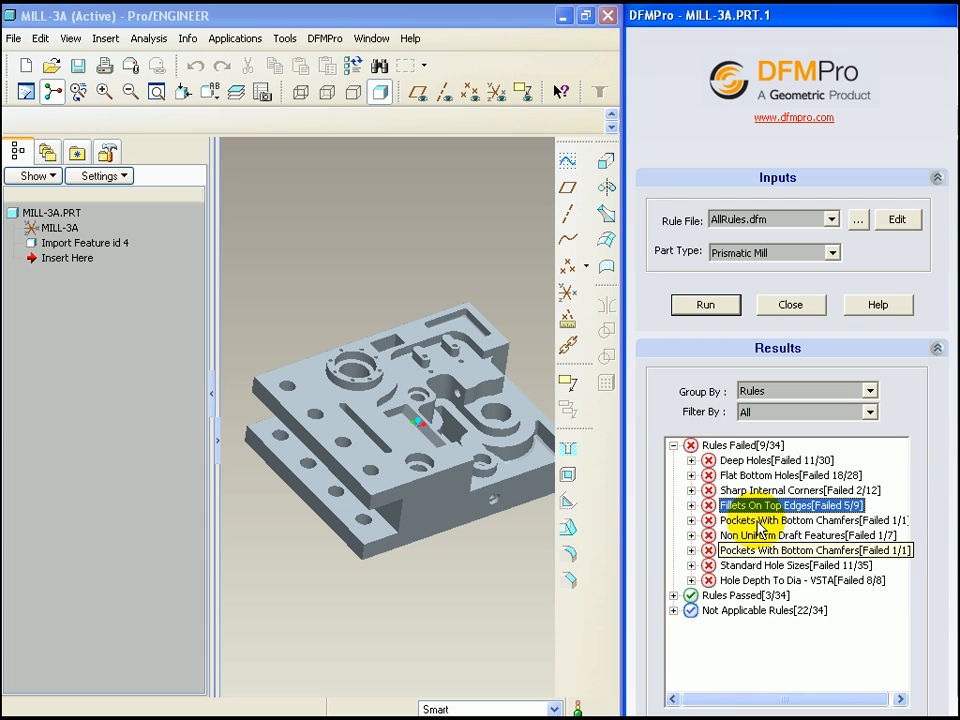
{"action": "left_click", "coordinate": [804, 536]}
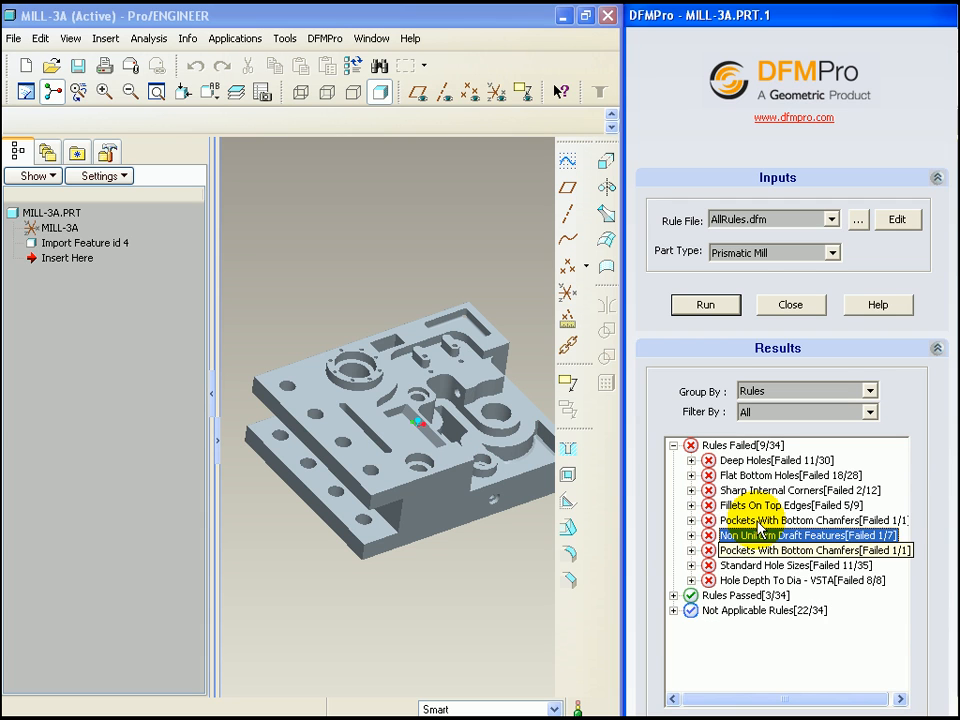
{"action": "left_click", "coordinate": [810, 550]}
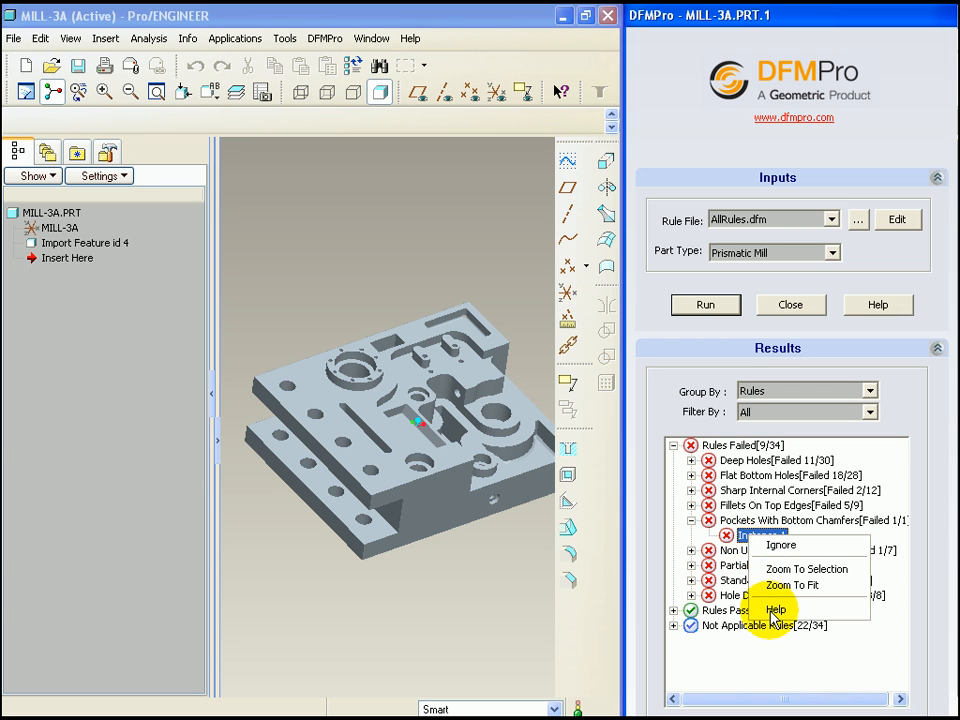
{"action": "left_click", "coordinate": [776, 610]}
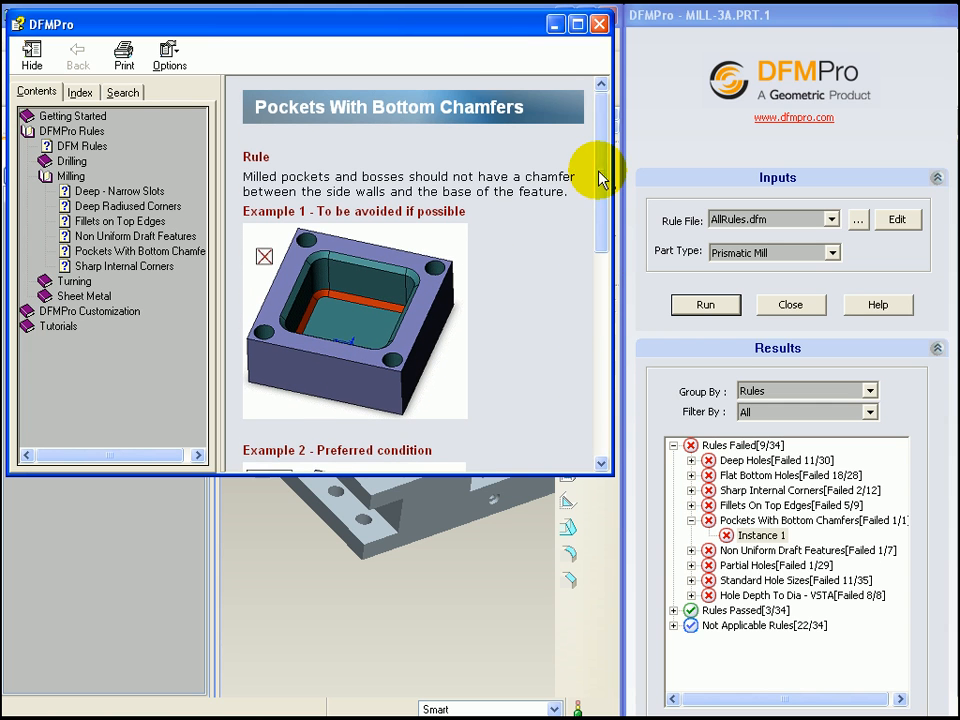
{"action": "mouse_move", "coordinate": [600, 24]}
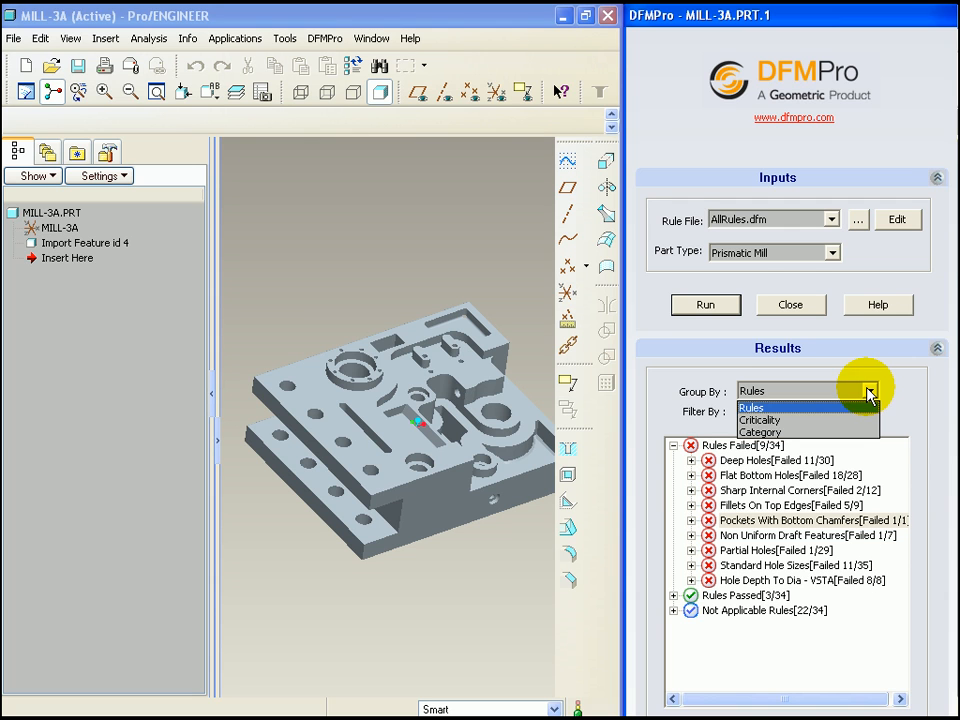
Group results by category and expand the failed Drilling and Milling rules.
{"action": "left_click", "coordinate": [868, 412]}
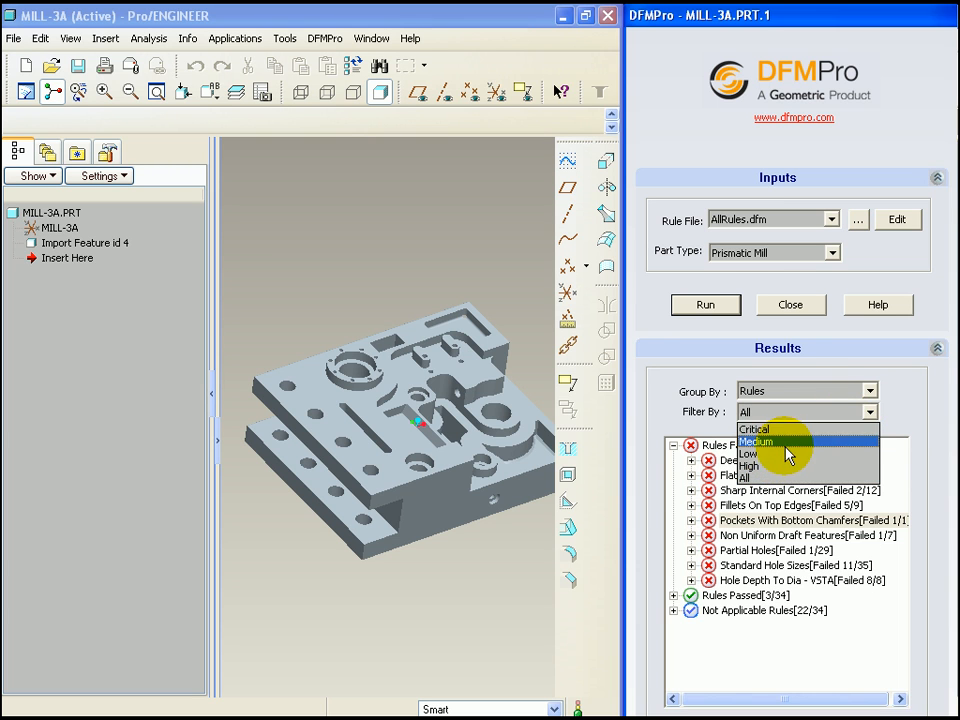
{"action": "left_click", "coordinate": [756, 442]}
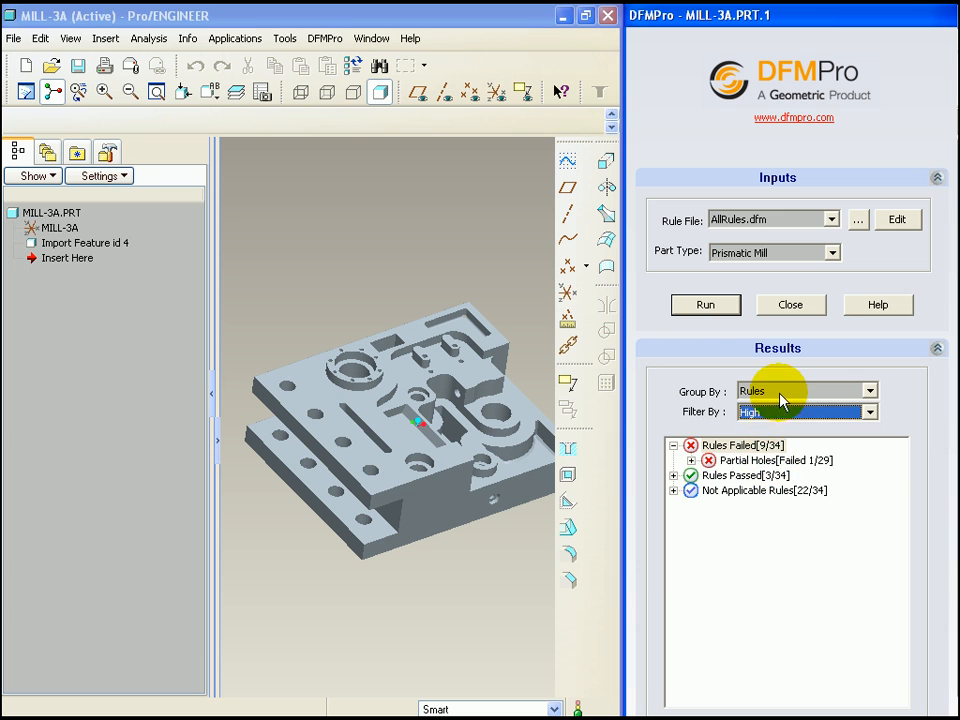
{"action": "left_click", "coordinate": [804, 390]}
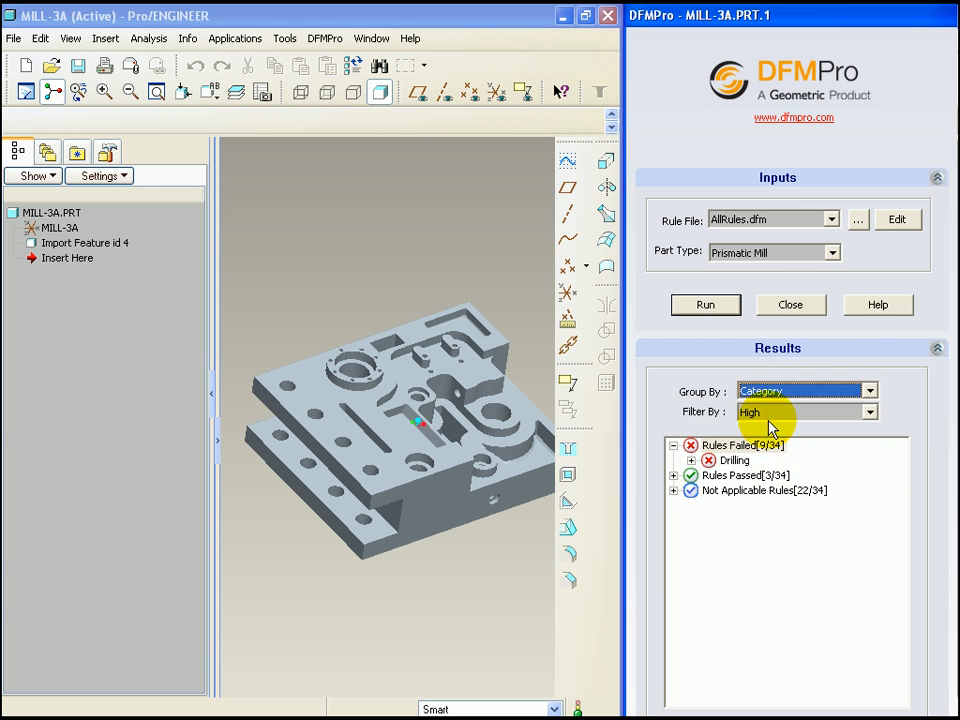
{"action": "left_click", "coordinate": [804, 412]}
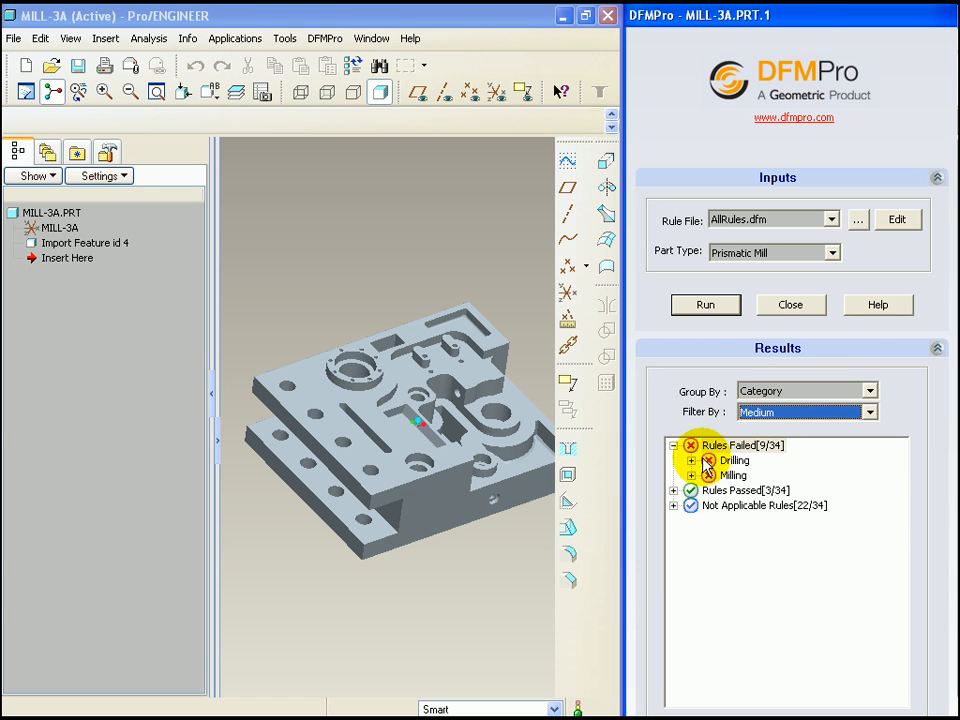
{"action": "left_click", "coordinate": [692, 460]}
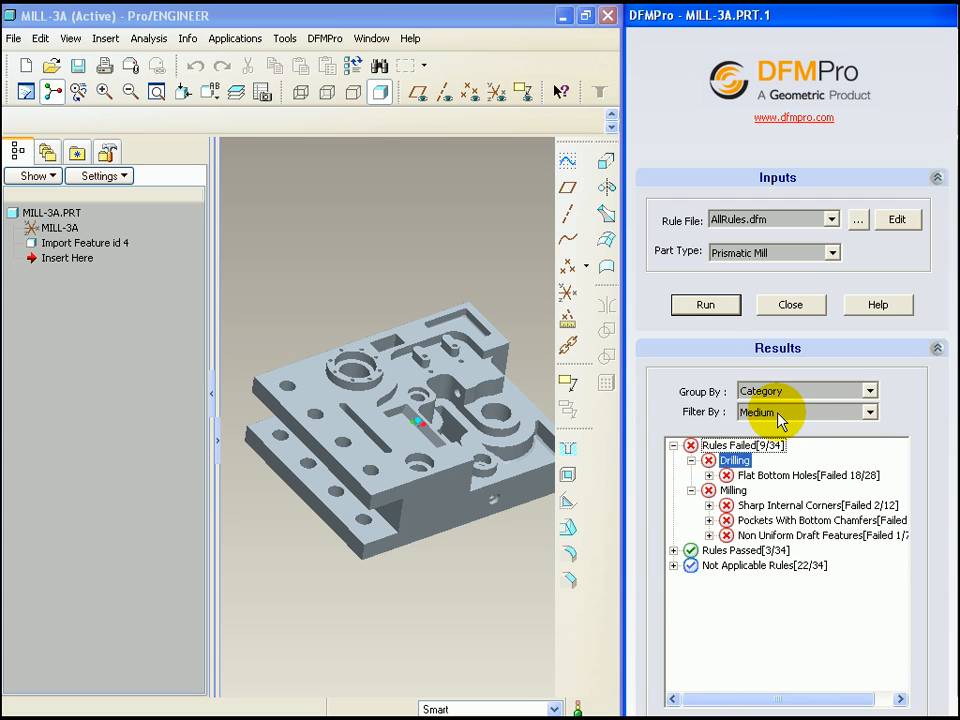
{"action": "mouse_move", "coordinate": [710, 340]}
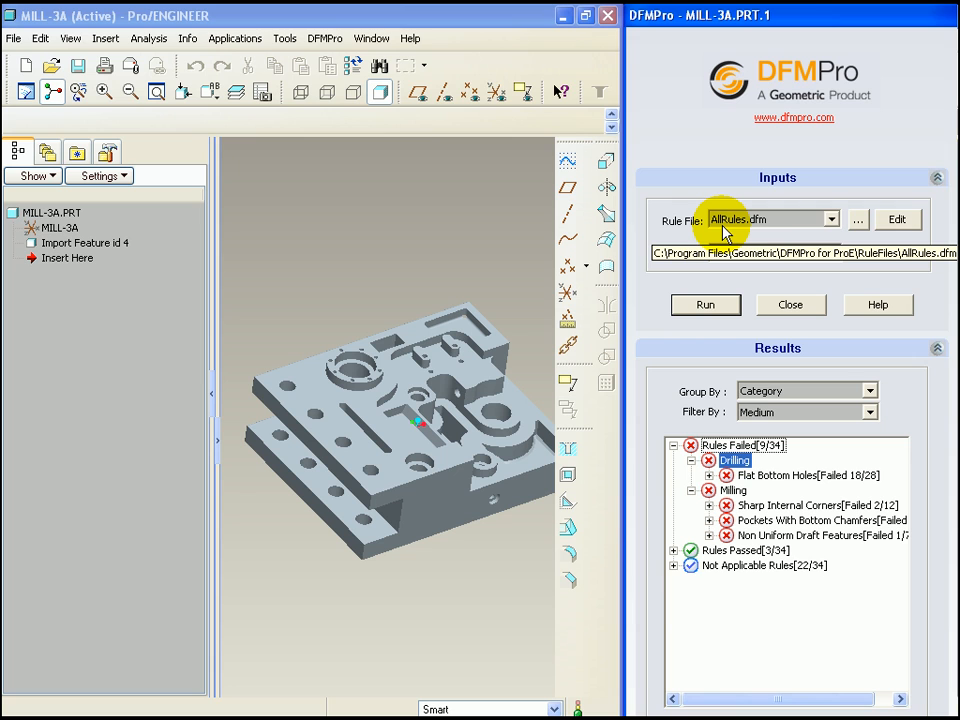
{"action": "mouse_move", "coordinate": [760, 232]}
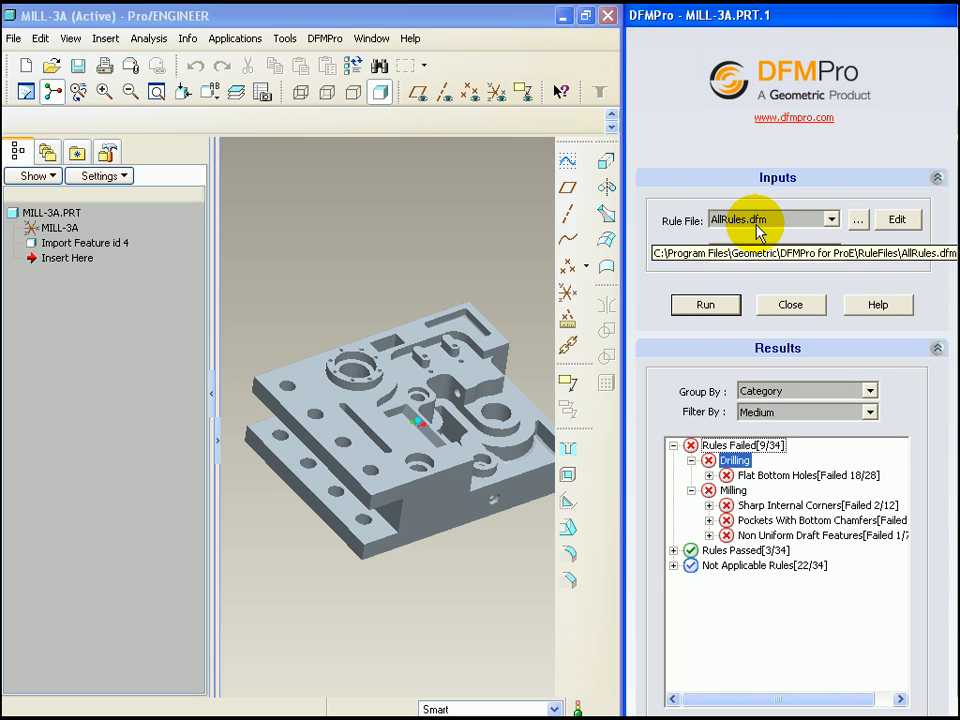
{"action": "mouse_move", "coordinate": [816, 236]}
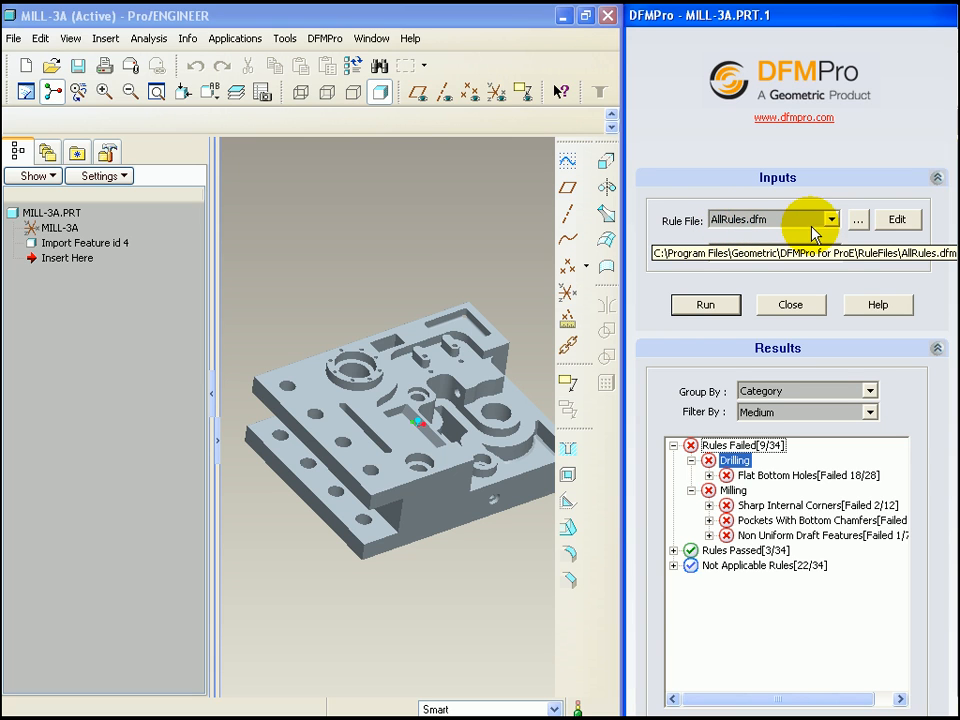
Open AllRules.dfm in the DFMPro Rule Manager via Edit.
{"action": "left_click", "coordinate": [832, 218]}
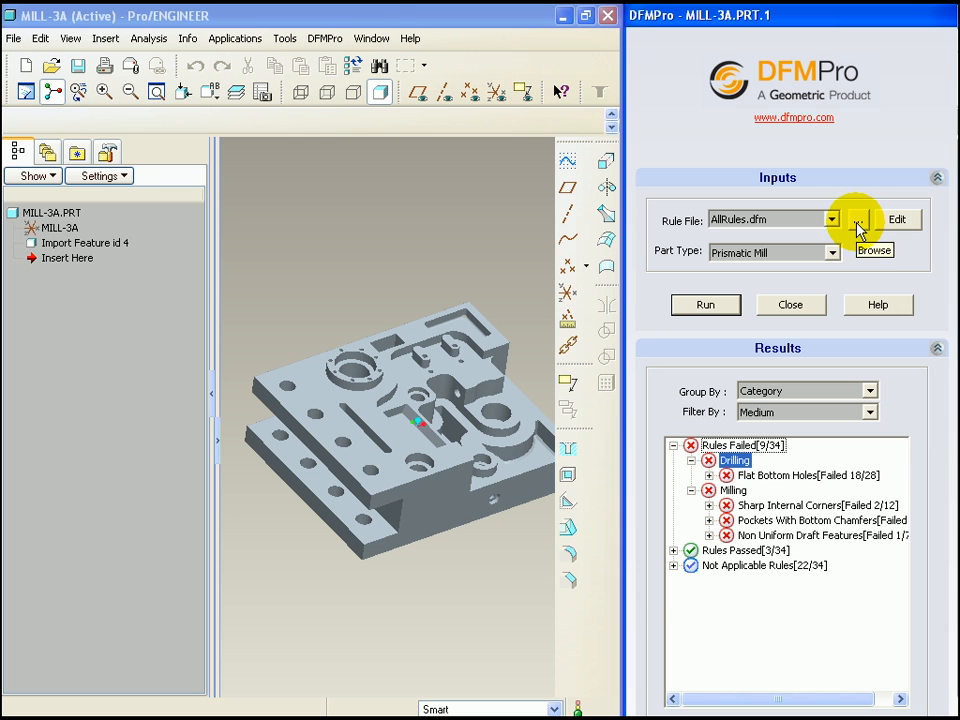
{"action": "left_click", "coordinate": [858, 218]}
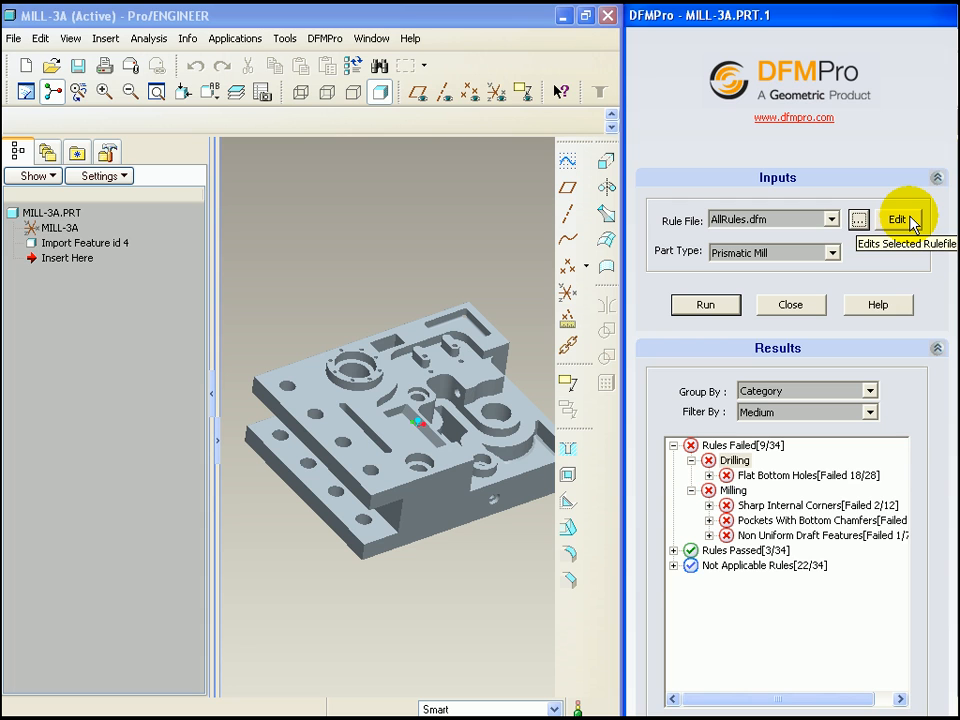
{"action": "mouse_move", "coordinate": [910, 222]}
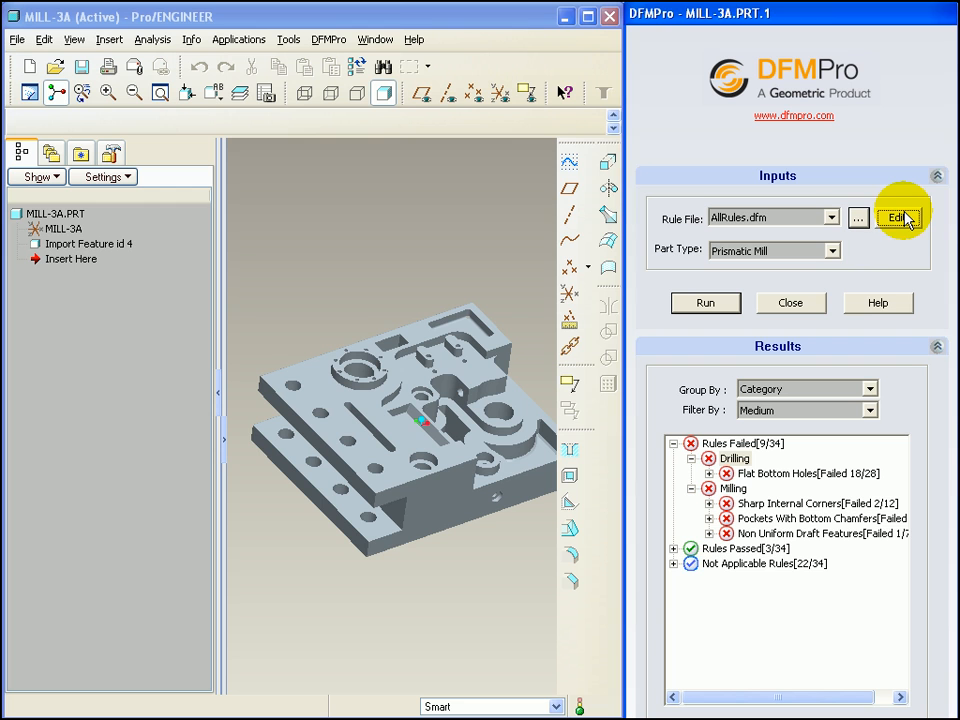
{"action": "left_click", "coordinate": [898, 218]}
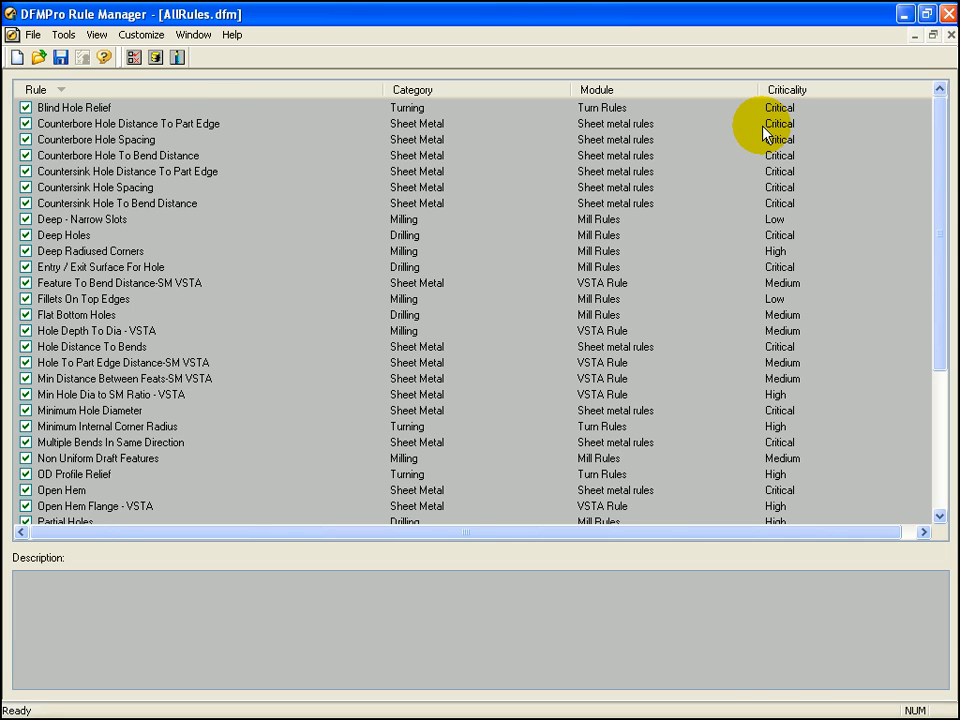
Sort the Rule Manager list by Category and scroll through the grouped rules.
{"action": "scroll", "scroll_direction": "down", "scroll_amount": 3}
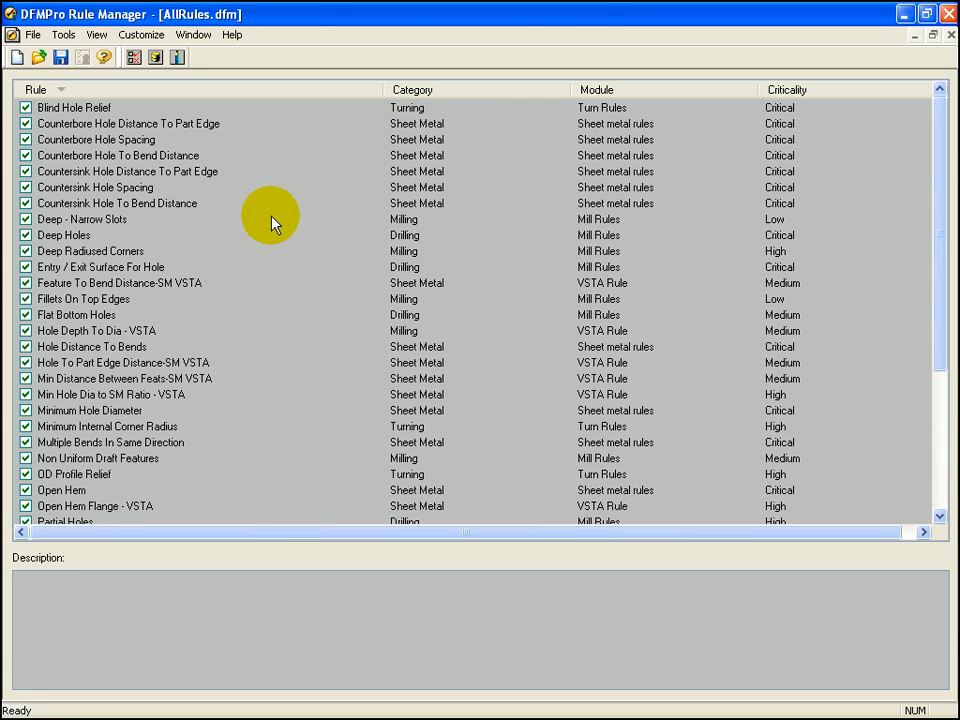
{"action": "left_click", "coordinate": [416, 88]}
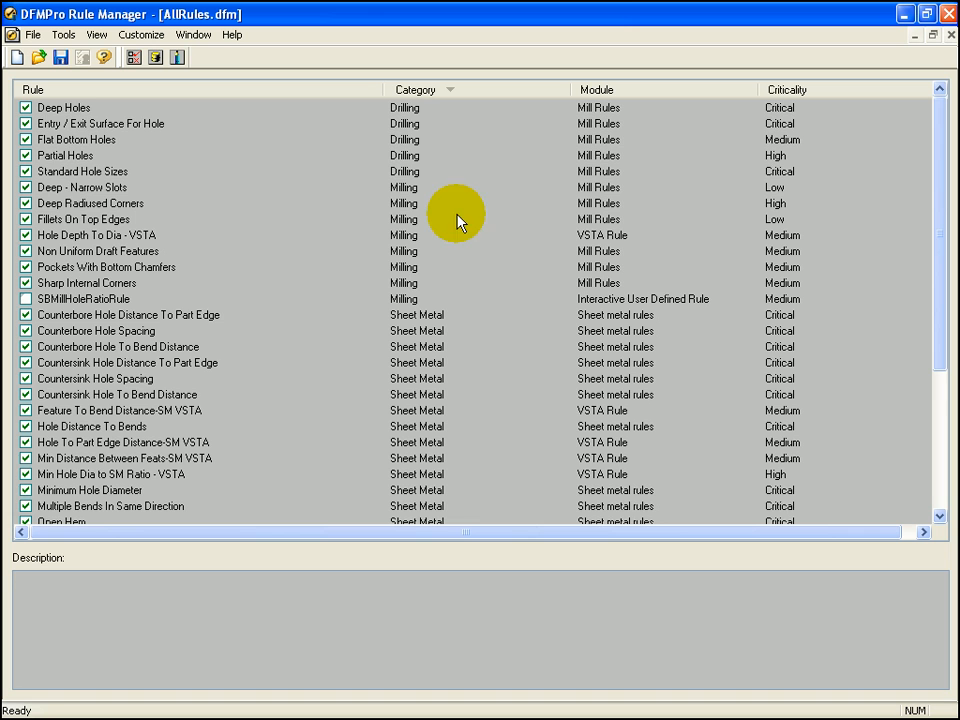
{"action": "scroll", "scroll_direction": "down", "scroll_amount": 3}
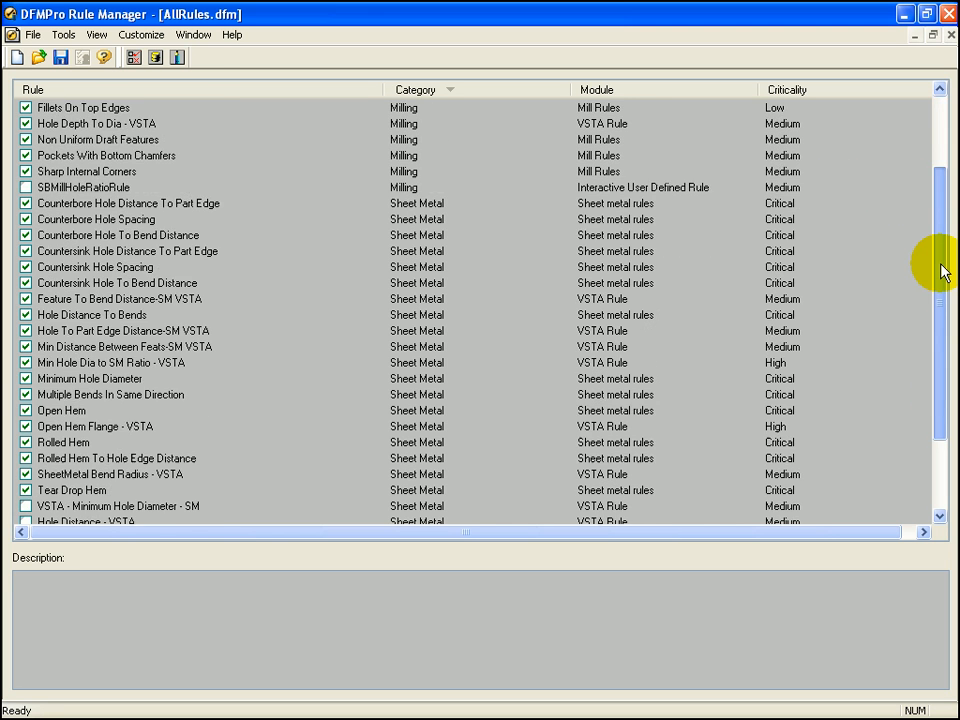
{"action": "scroll", "scroll_direction": "down", "scroll_amount": 3}
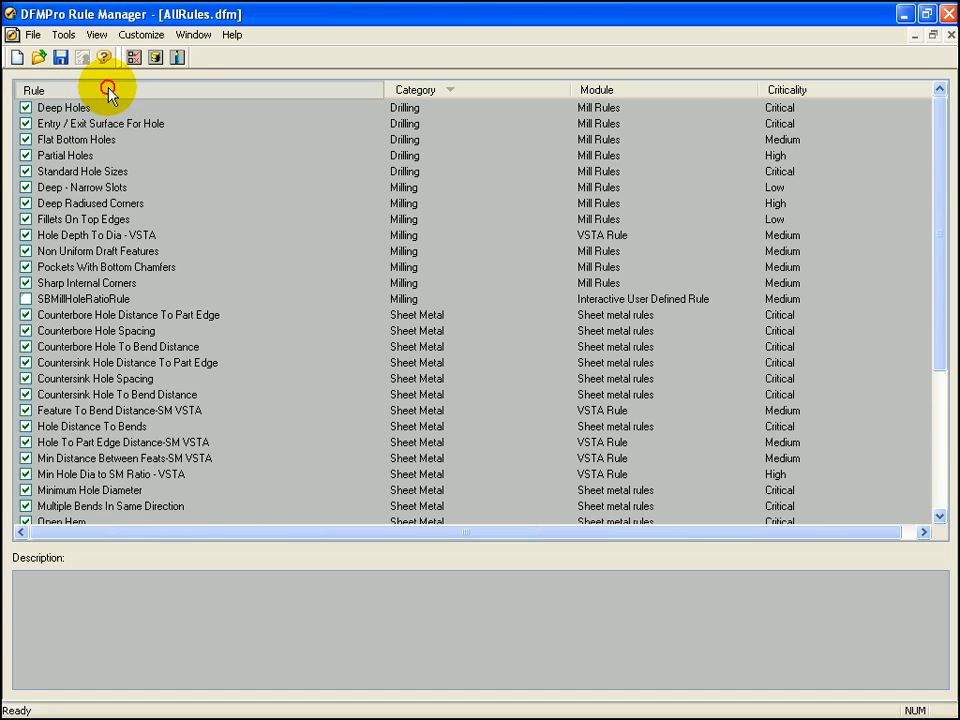
Set the Deep Holes depth-to-diameter limit to 10 and close the Rule Manager.
{"action": "left_click", "coordinate": [32, 88]}
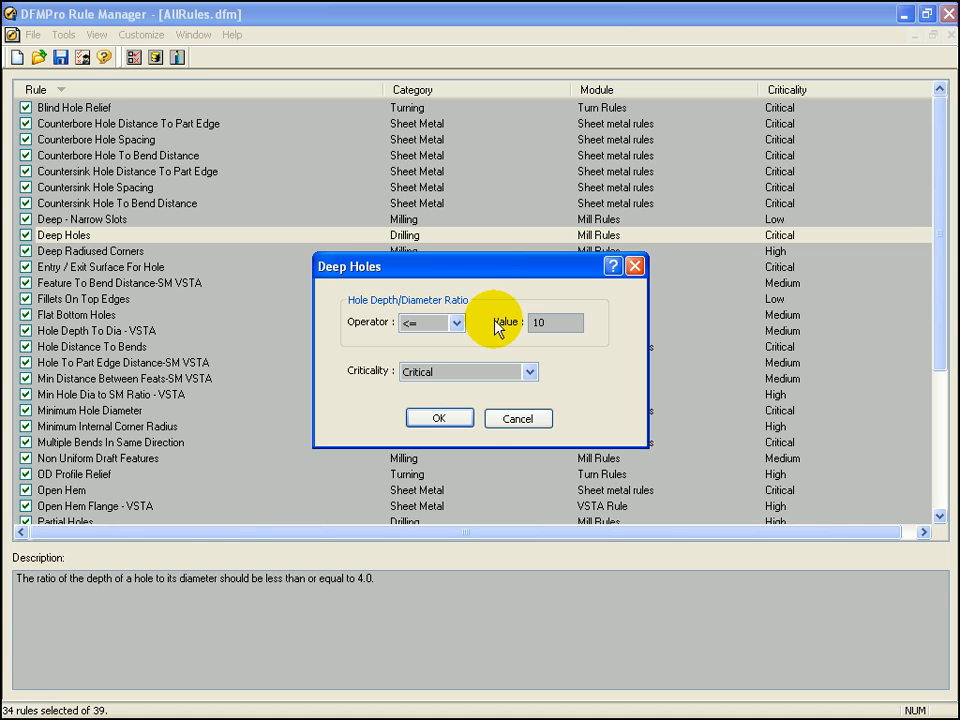
{"action": "left_click", "coordinate": [440, 418]}
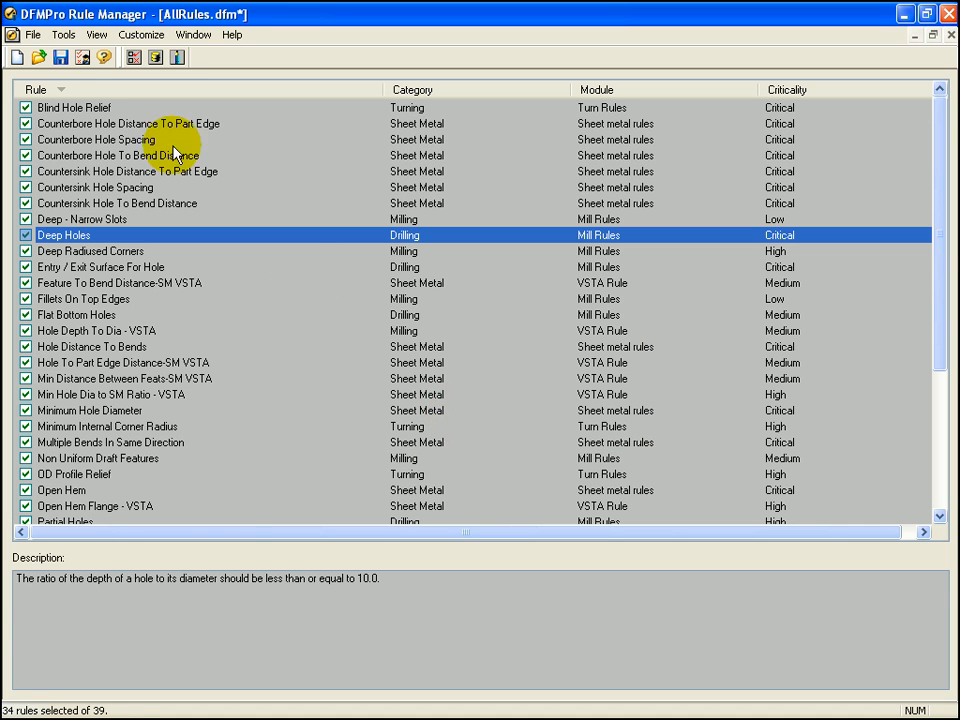
{"action": "left_click", "coordinate": [60, 56]}
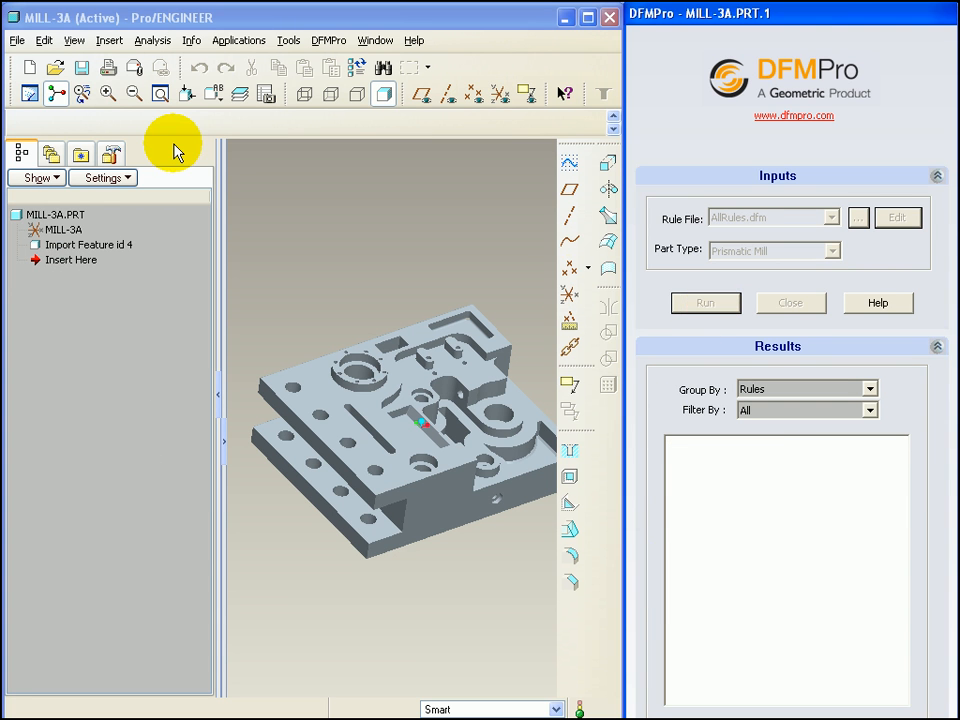
Rerun the check on MILL-3A and expand passed and failed rules, Deep Holes now passing.
{"action": "left_click", "coordinate": [704, 302]}
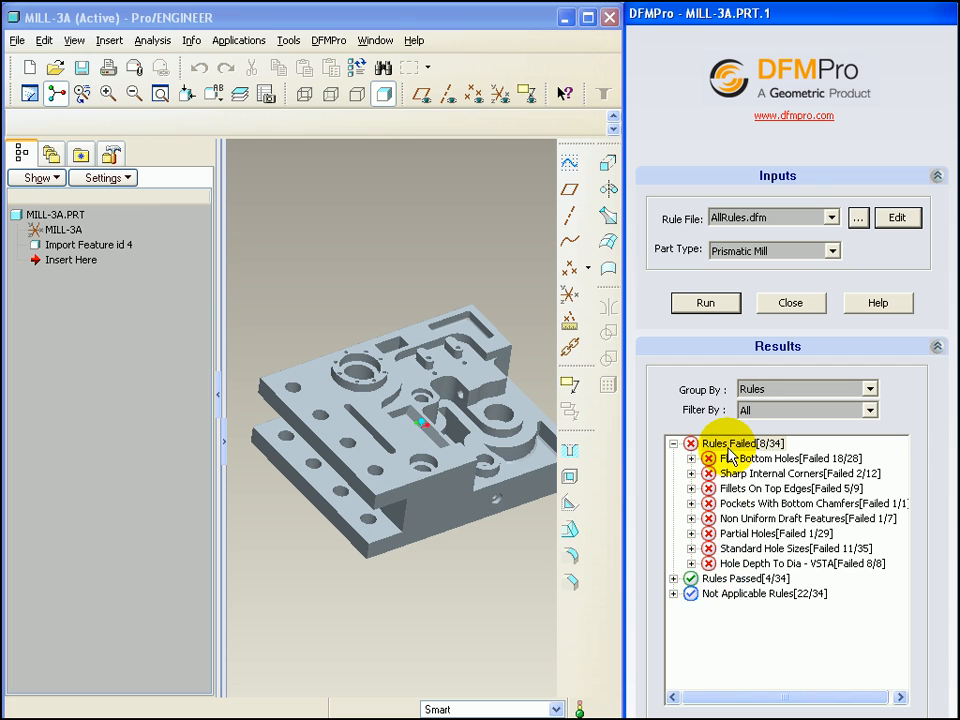
{"action": "mouse_move", "coordinate": [730, 568]}
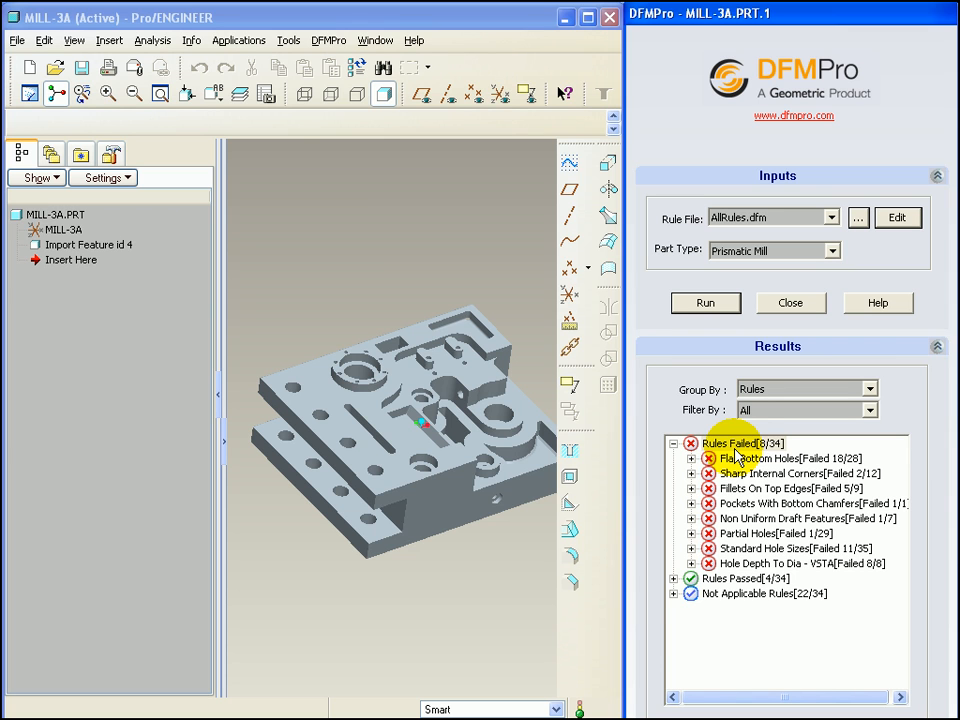
{"action": "left_click", "coordinate": [674, 578]}
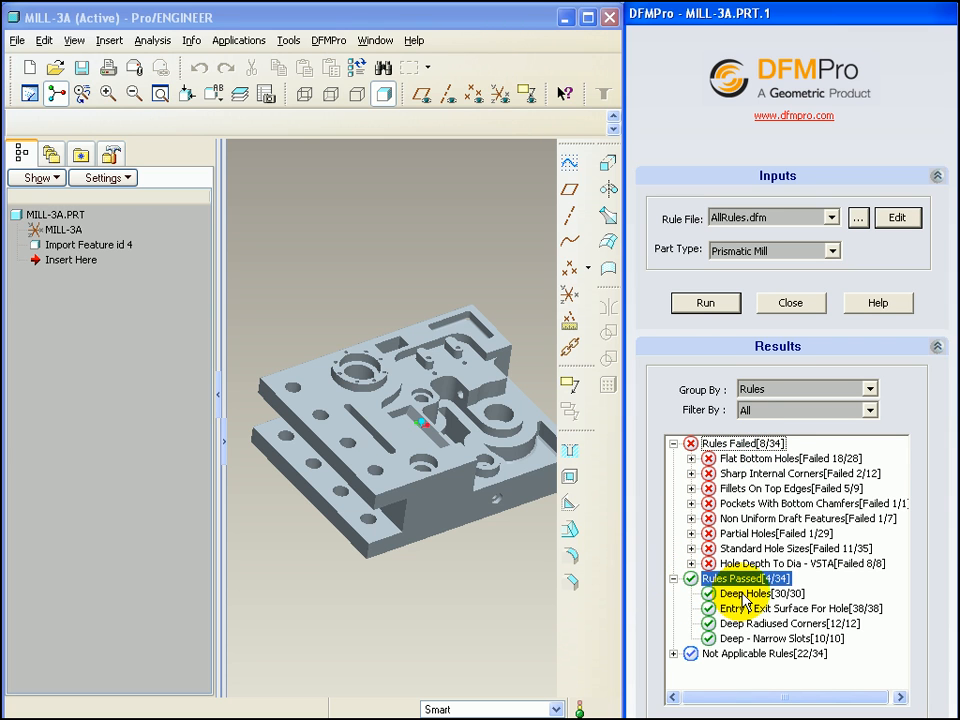
{"action": "left_click", "coordinate": [744, 592]}
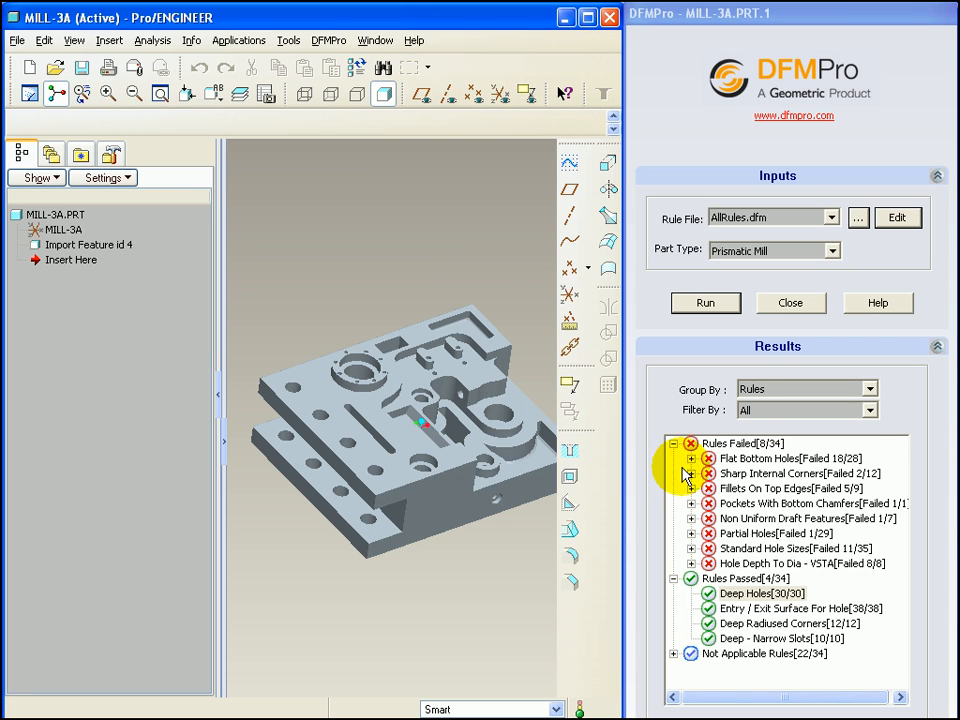
{"action": "left_click", "coordinate": [692, 444]}
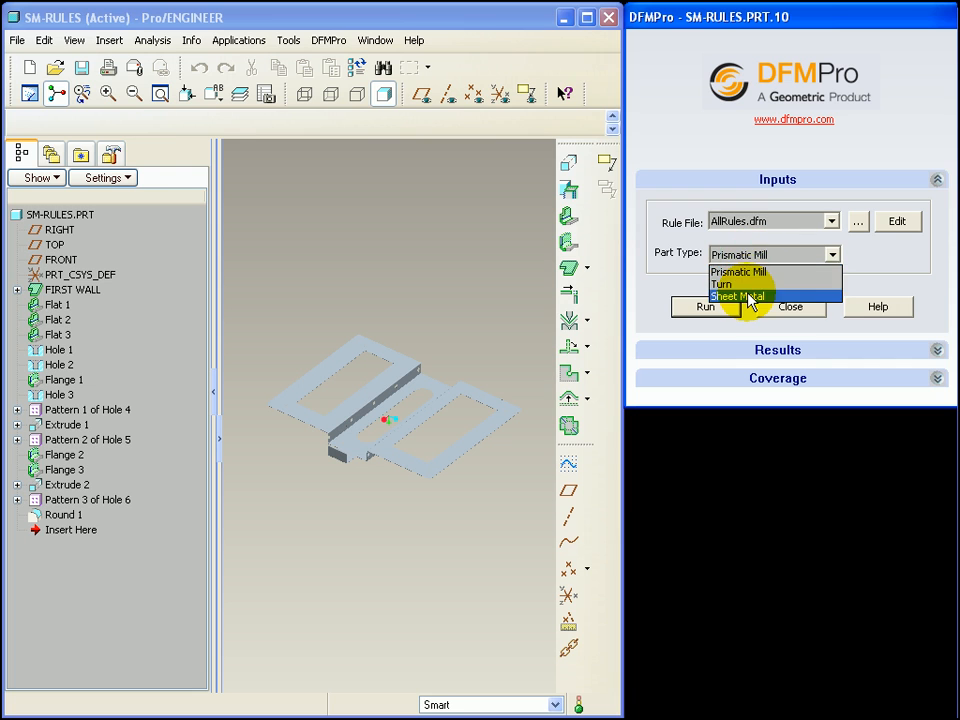
Check SM-RULES as a Sheet Metal part, confirming a planar reference face.
{"action": "left_click", "coordinate": [736, 296]}
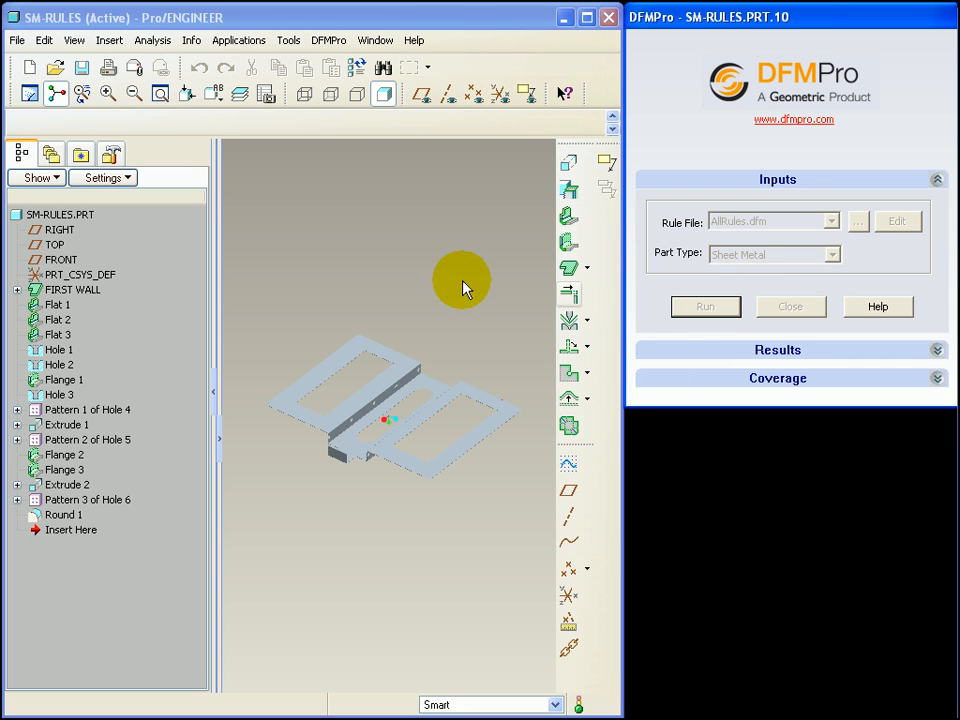
{"action": "left_click", "coordinate": [704, 306]}
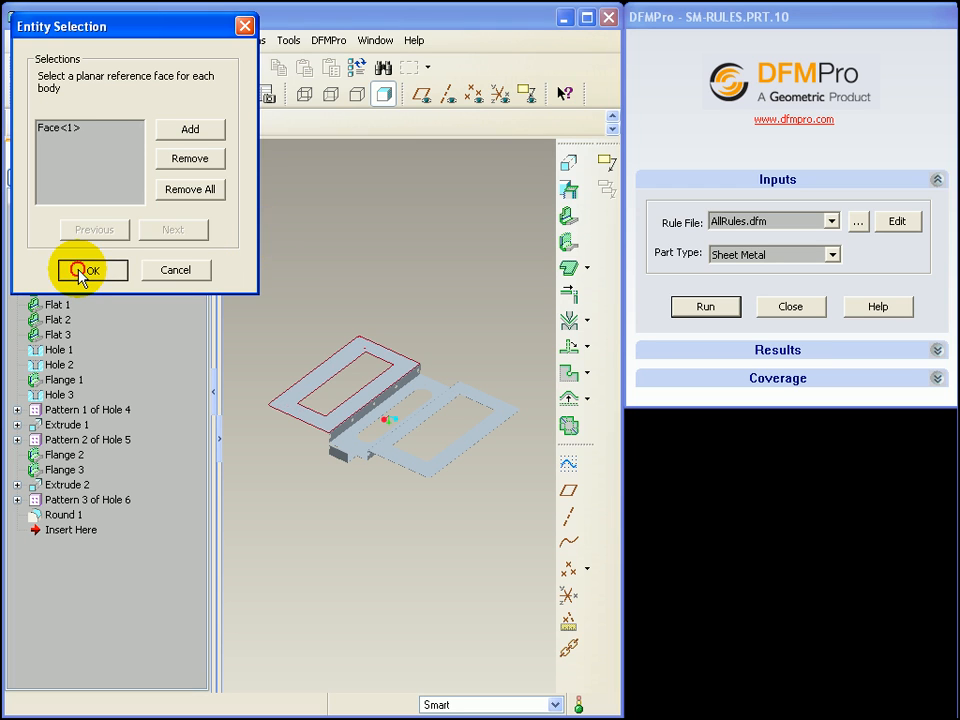
{"action": "left_click", "coordinate": [88, 270]}
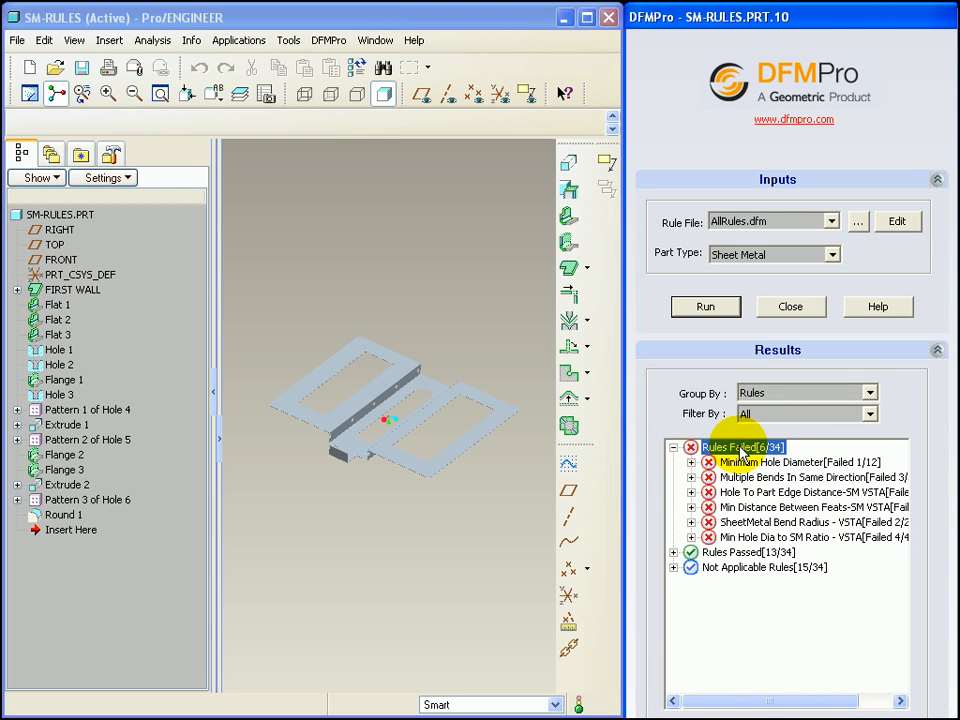
Expand Minimum Hole Diameter to Instance 1 showing ratio 0.5 versus recommended 1.0.
{"action": "left_click", "coordinate": [796, 476]}
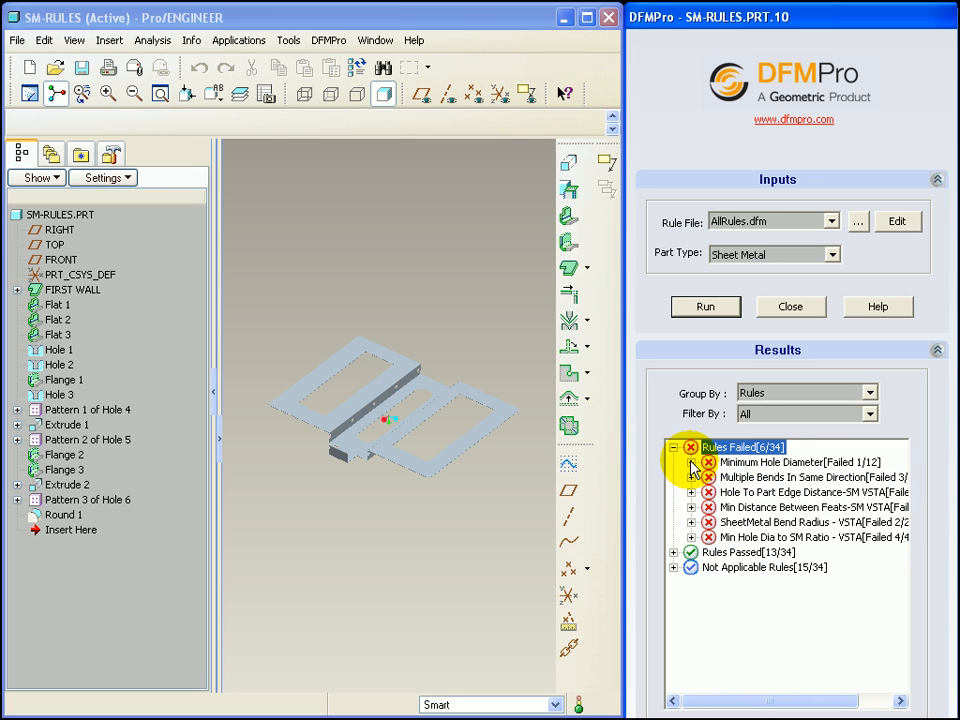
{"action": "left_click", "coordinate": [692, 462]}
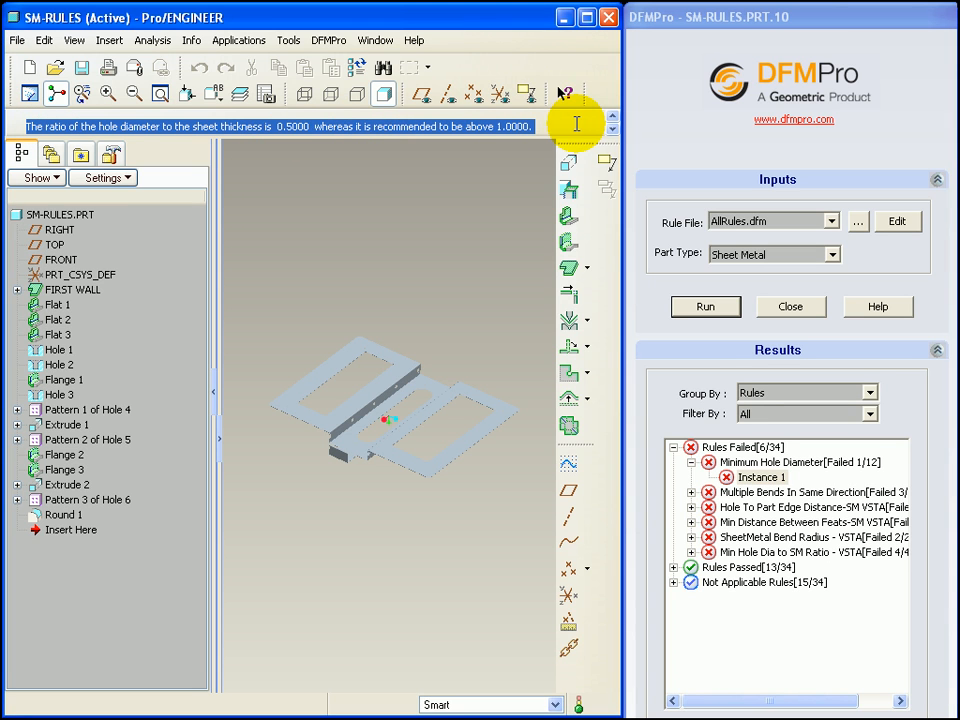
{"action": "mouse_move", "coordinate": [412, 206]}
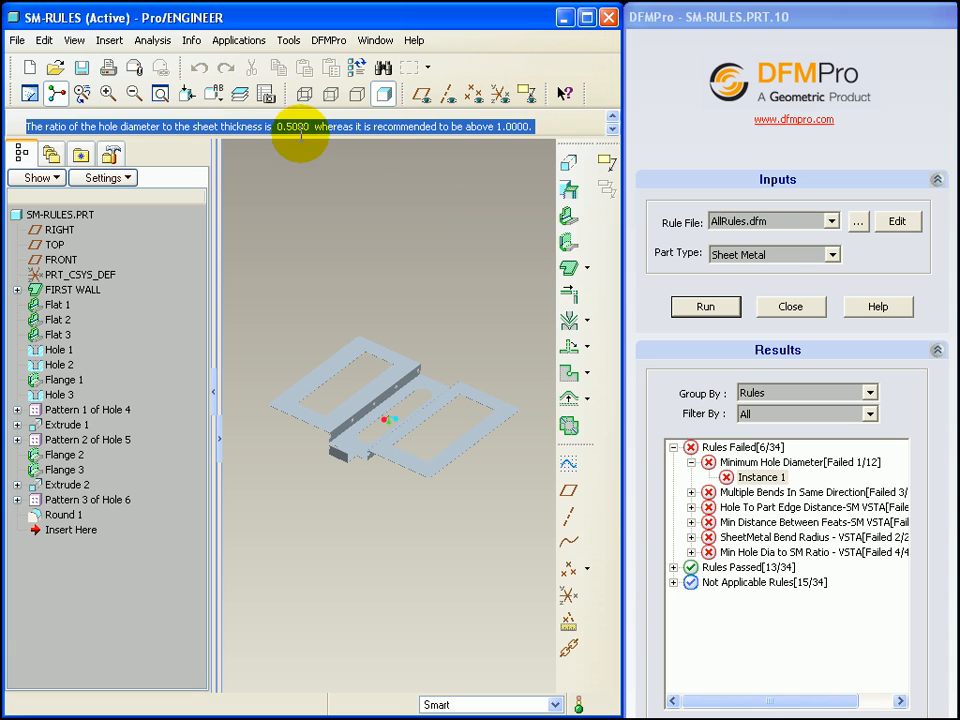
{"action": "mouse_move", "coordinate": [364, 204]}
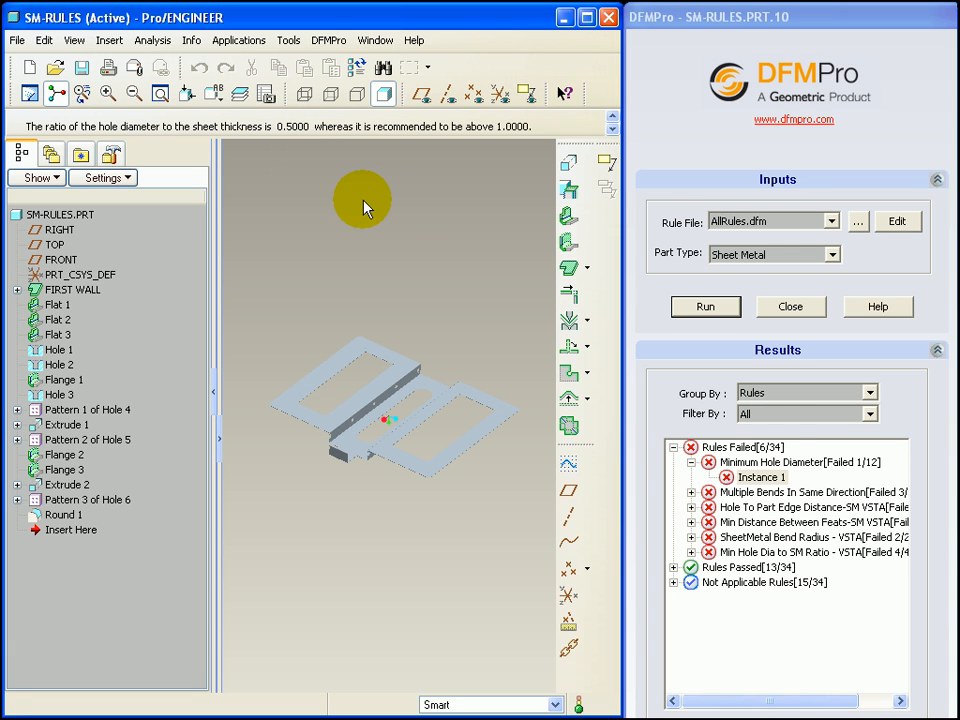
{"action": "left_click", "coordinate": [760, 476]}
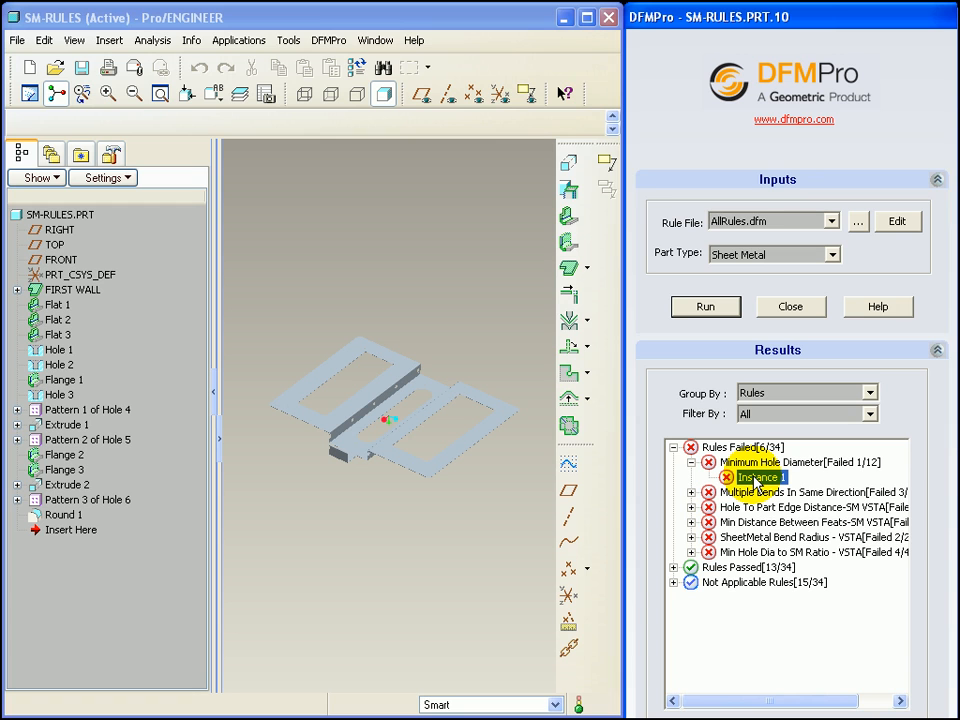
{"action": "right_click", "coordinate": [760, 476]}
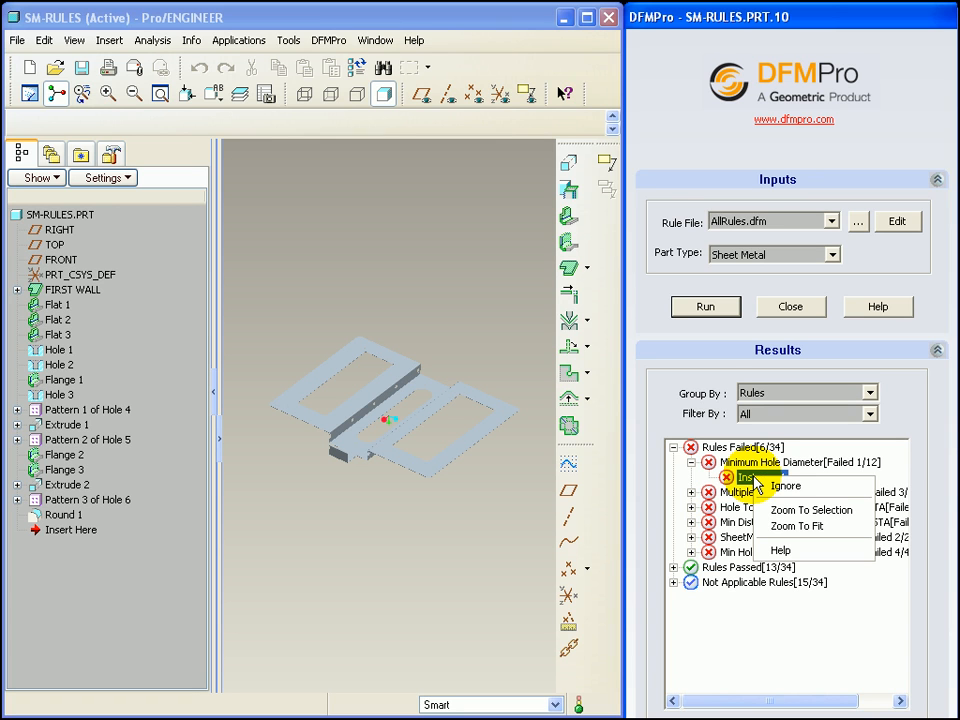
{"action": "left_click", "coordinate": [810, 510]}
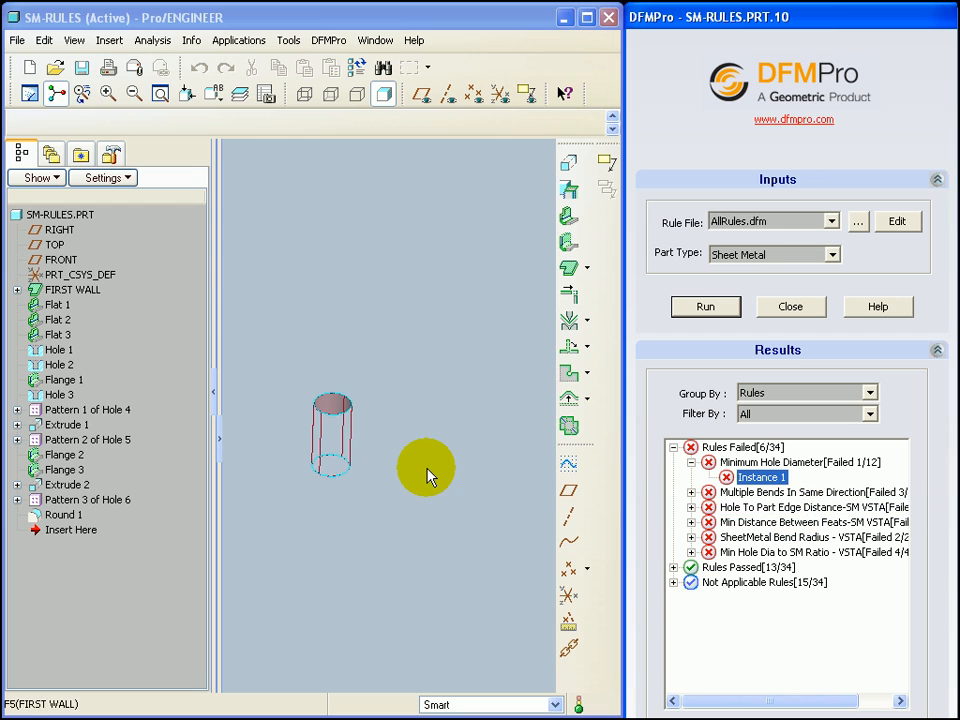
{"action": "mouse_move", "coordinate": [428, 474]}
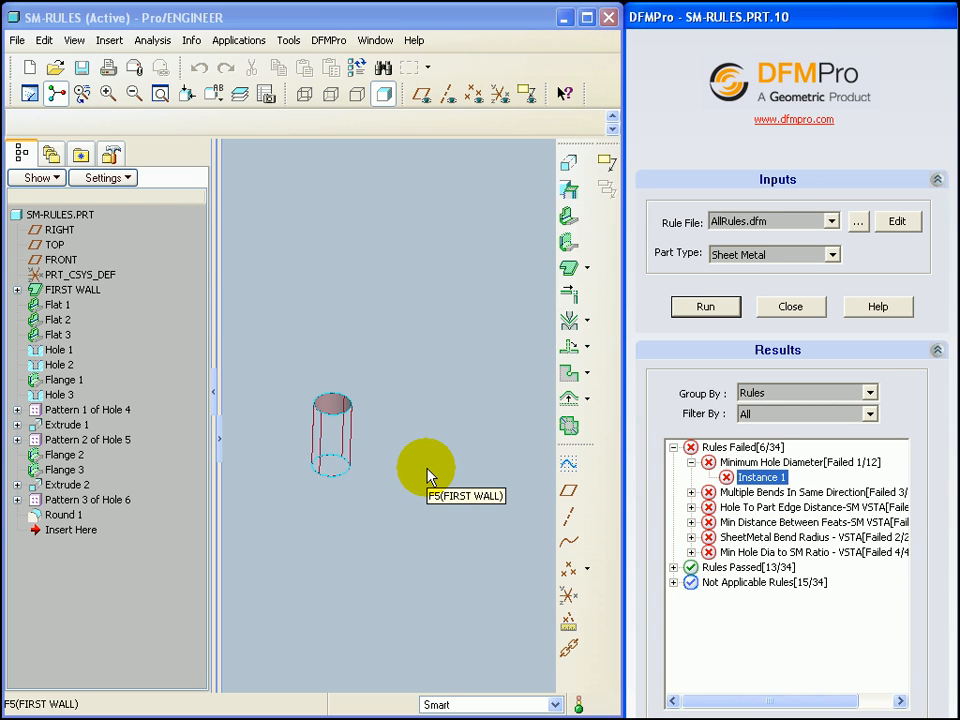
{"action": "left_click", "coordinate": [428, 470]}
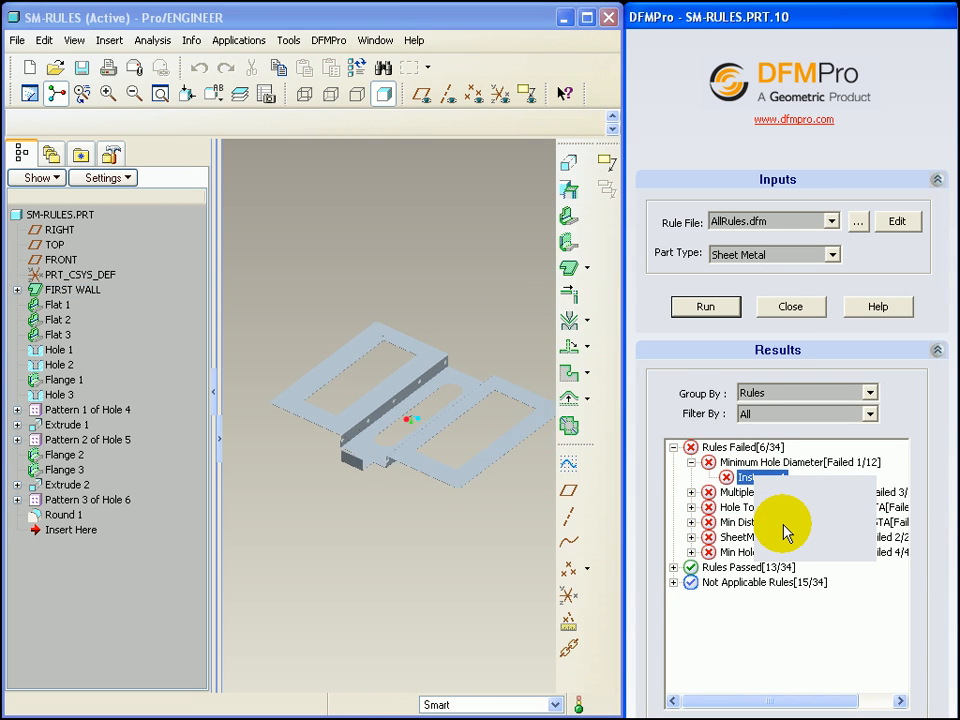
{"action": "left_click", "coordinate": [762, 476]}
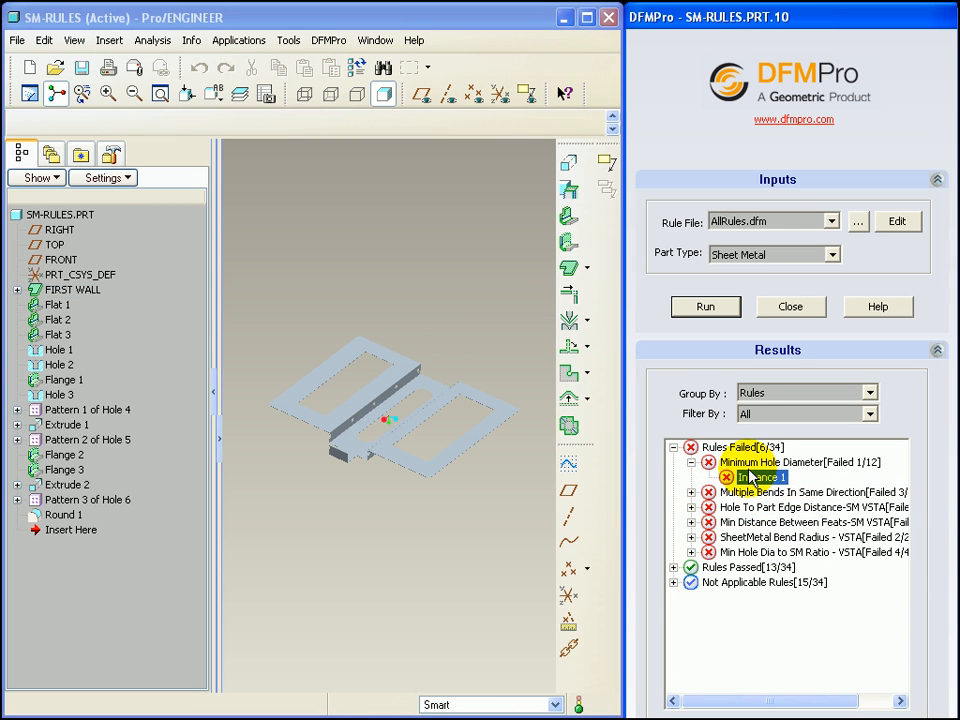
{"action": "right_click", "coordinate": [762, 476]}
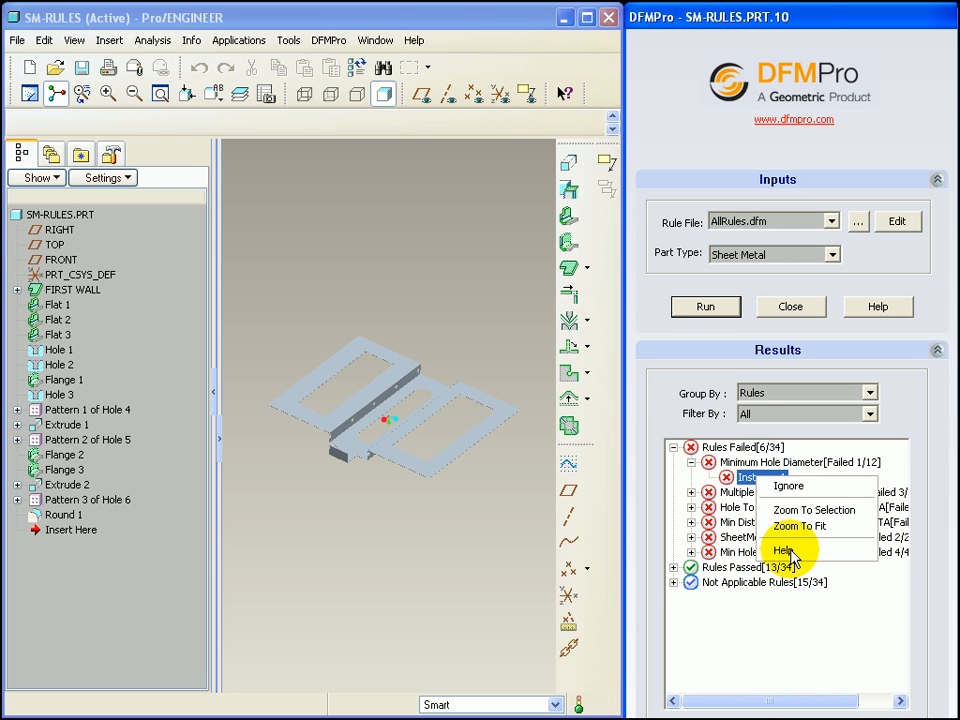
{"action": "left_click", "coordinate": [784, 550]}
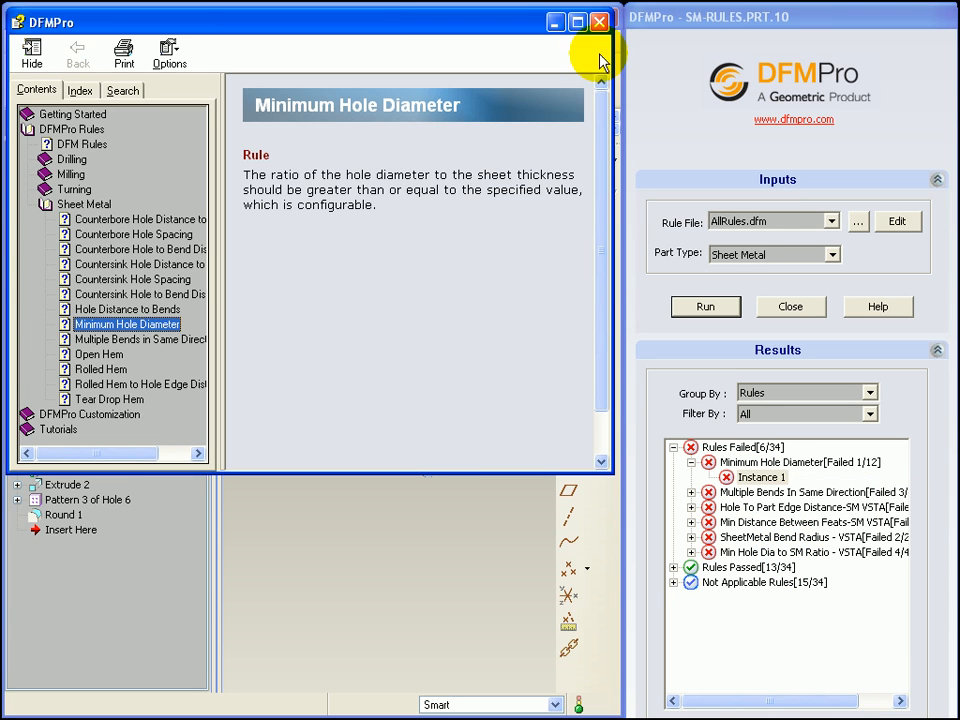
{"action": "left_click", "coordinate": [800, 462]}
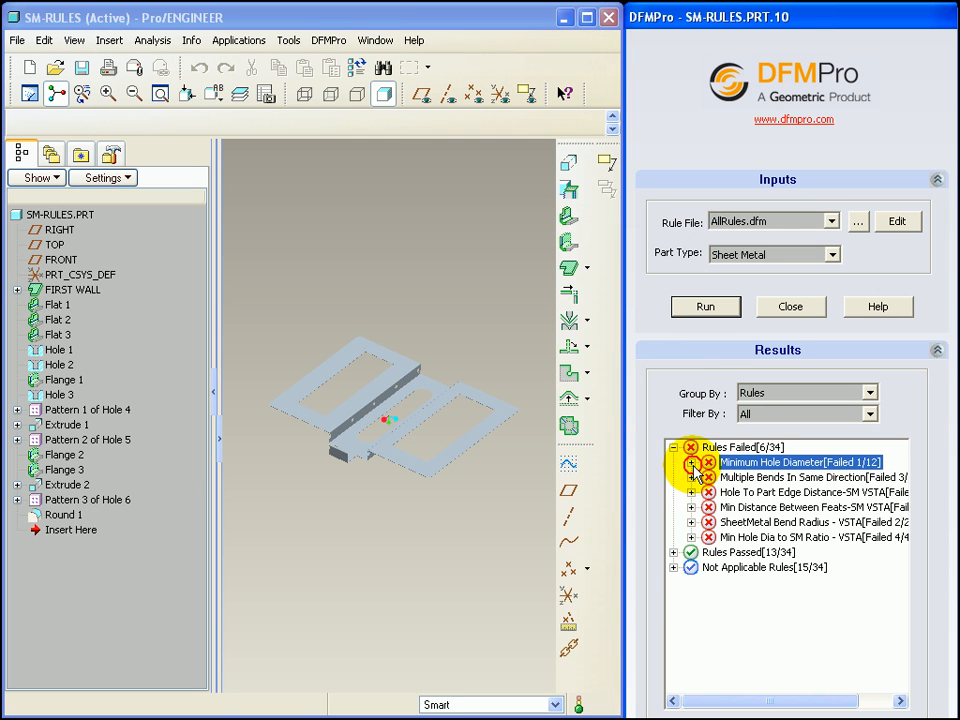
{"action": "left_click", "coordinate": [692, 476]}
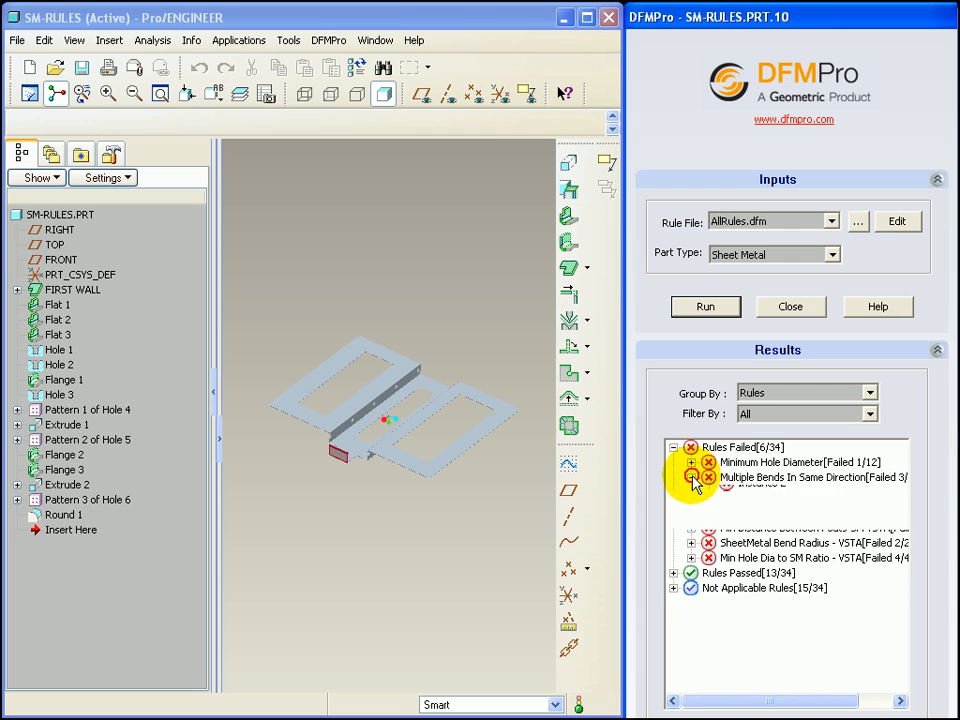
{"action": "left_click", "coordinate": [692, 492]}
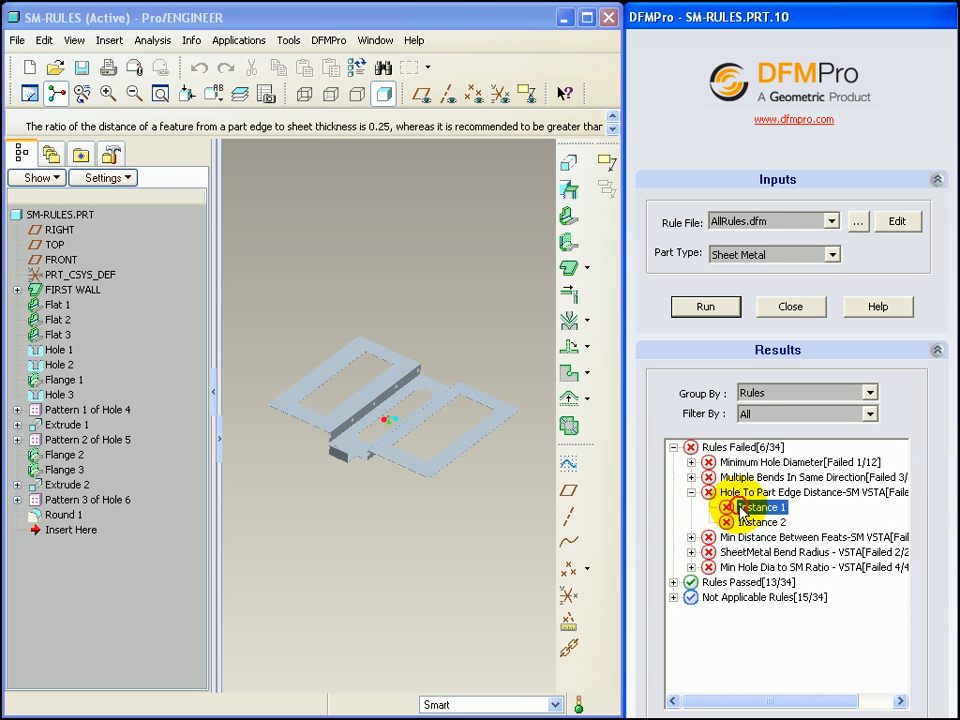
{"action": "left_click", "coordinate": [692, 492]}
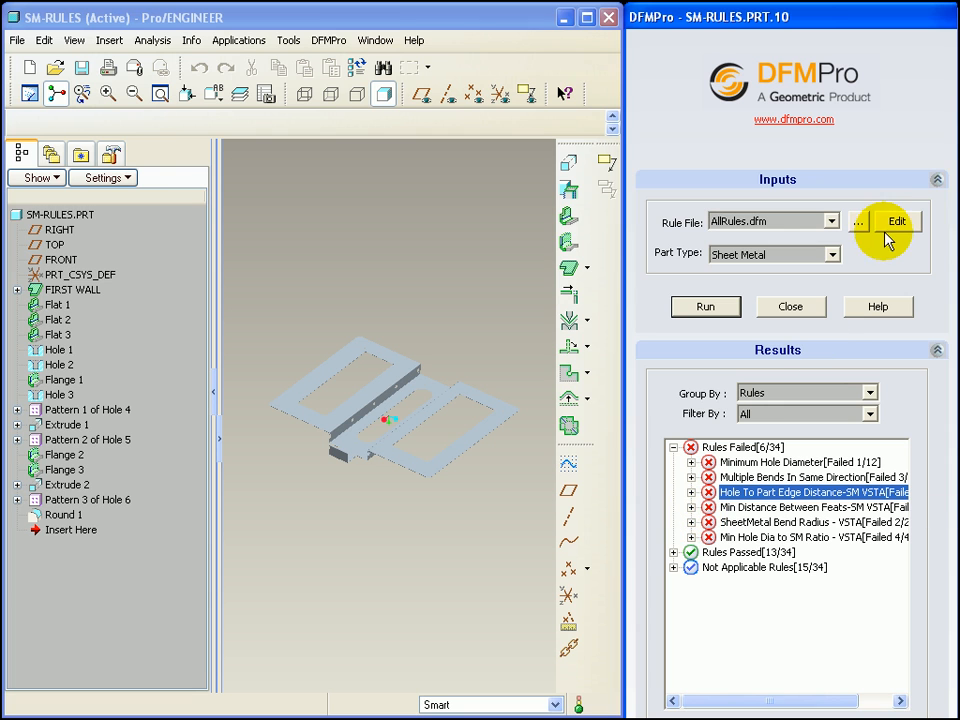
{"action": "mouse_move", "coordinate": [896, 220]}
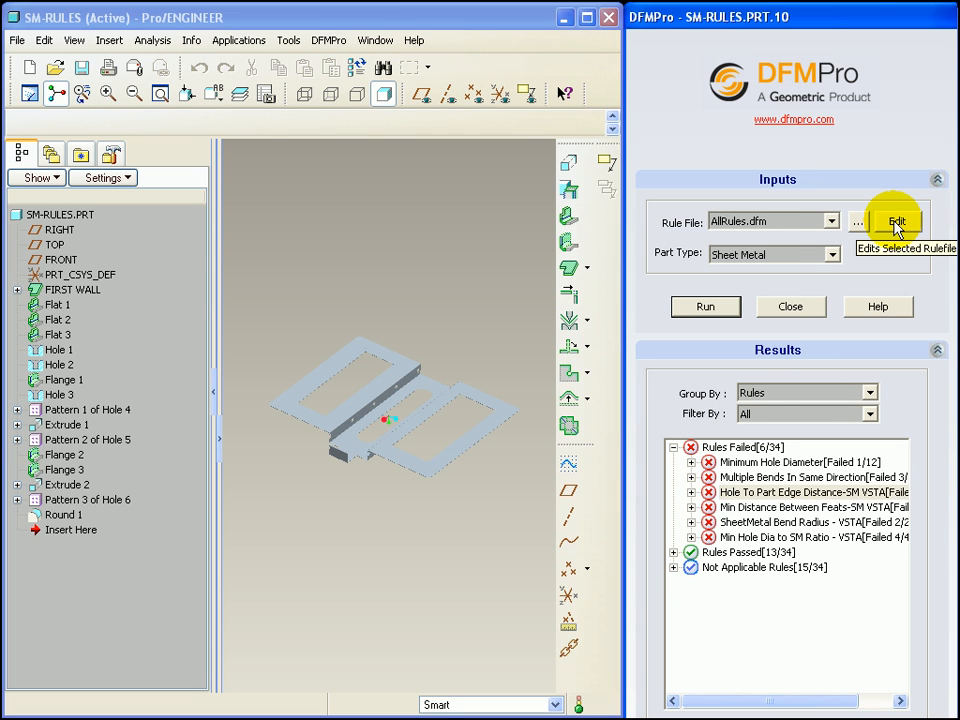
Reopen AllRules.dfm in DFMPro Rule Manager listing each rule's category, module and criticality.
{"action": "left_click", "coordinate": [896, 220]}
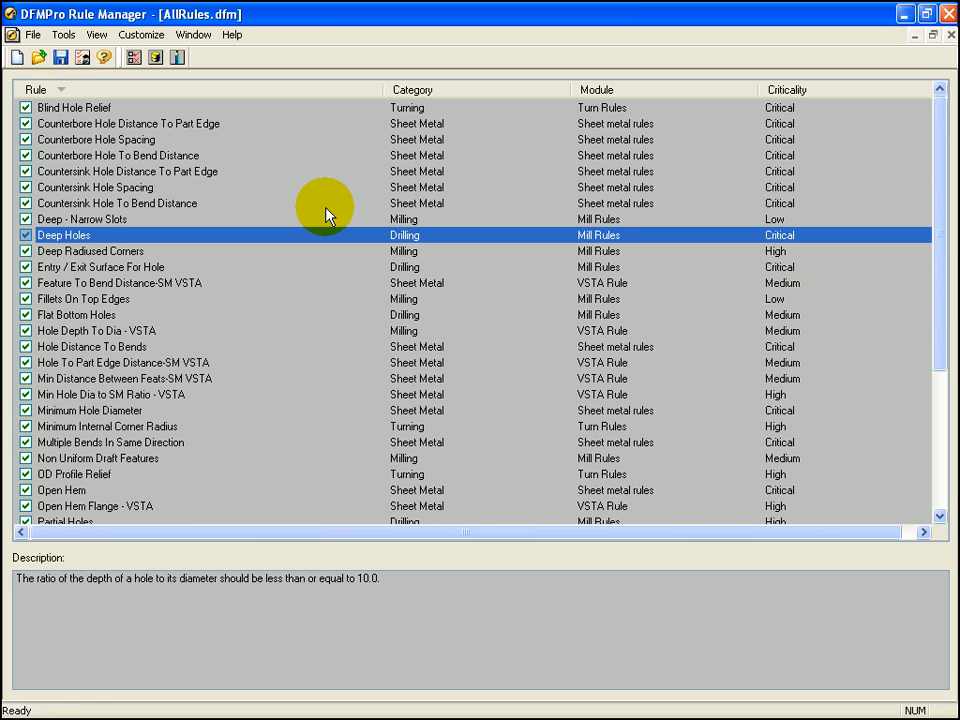
{"action": "mouse_move", "coordinate": [400, 320]}
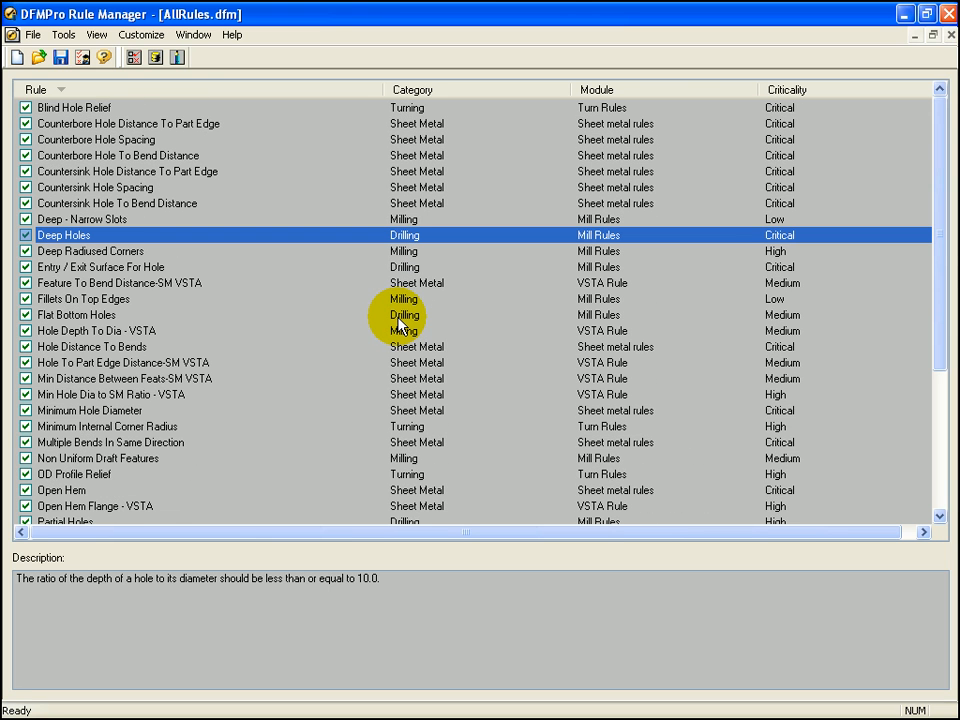
{"action": "mouse_move", "coordinate": [810, 56]}
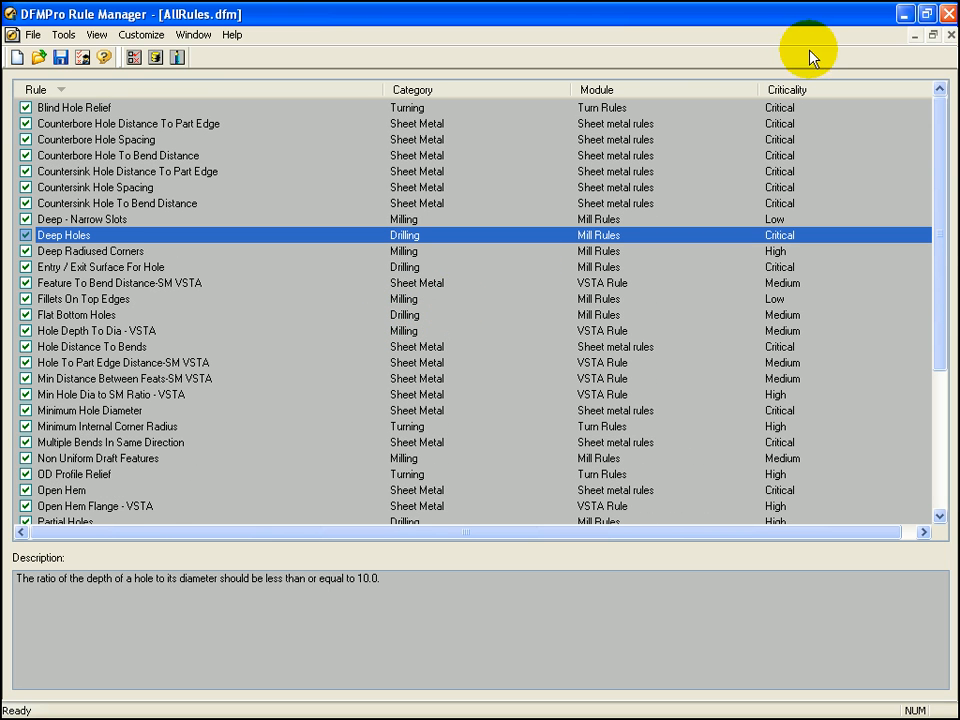